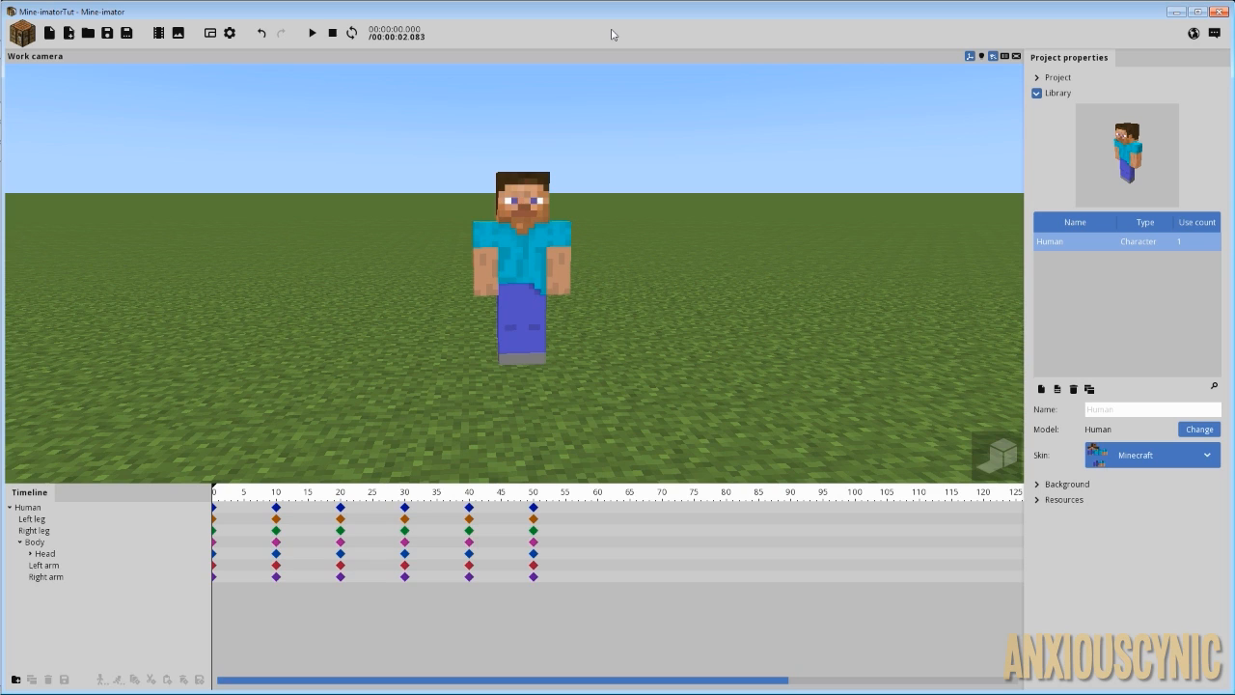
mouse_move(380, 510)
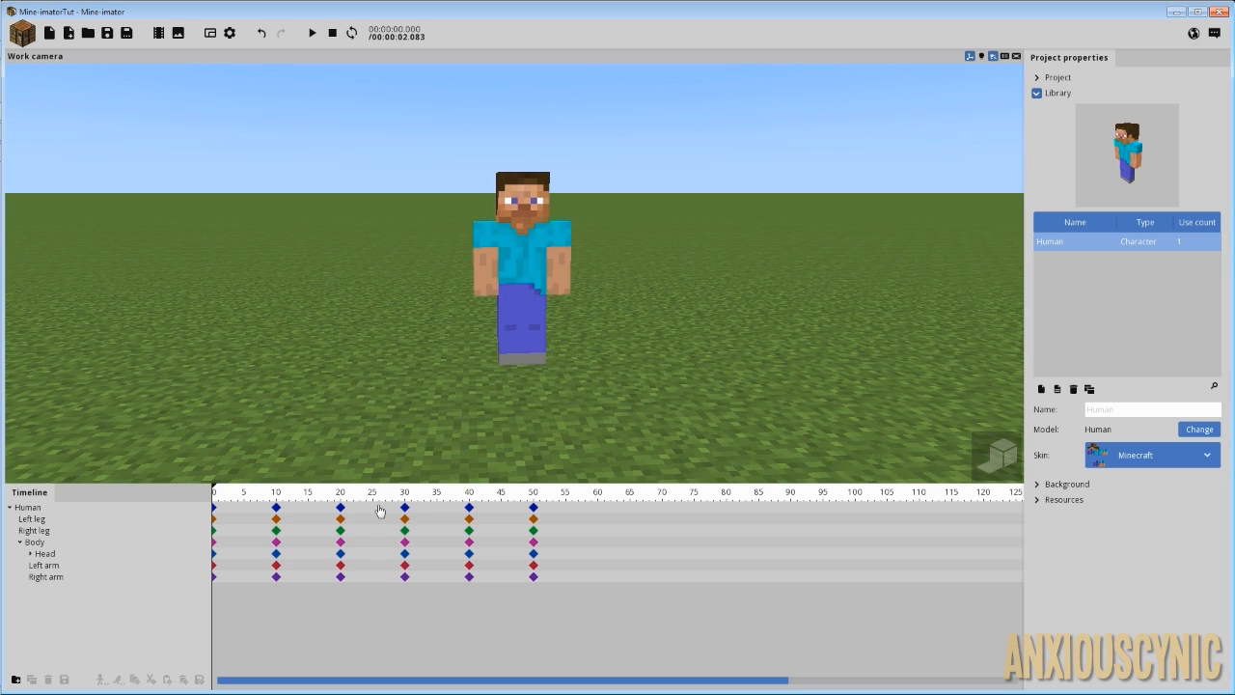
Play Steve's walk animation from an early frame, then from a later frame
click(270, 492)
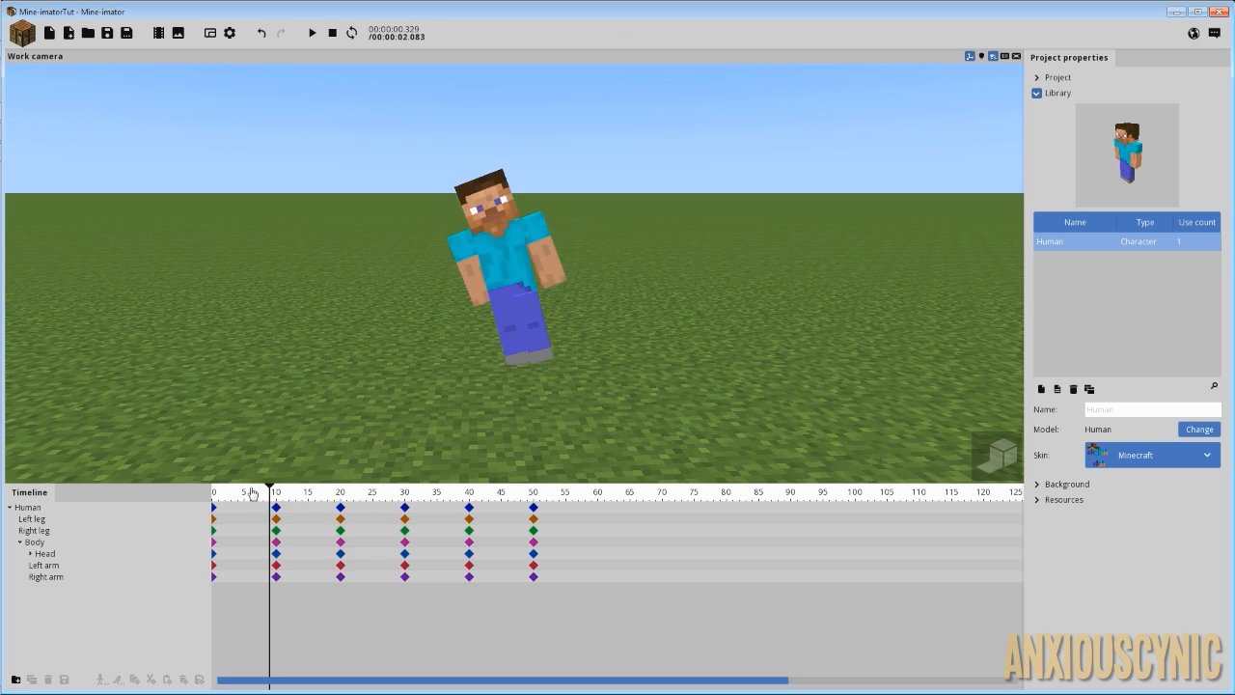
click(312, 31)
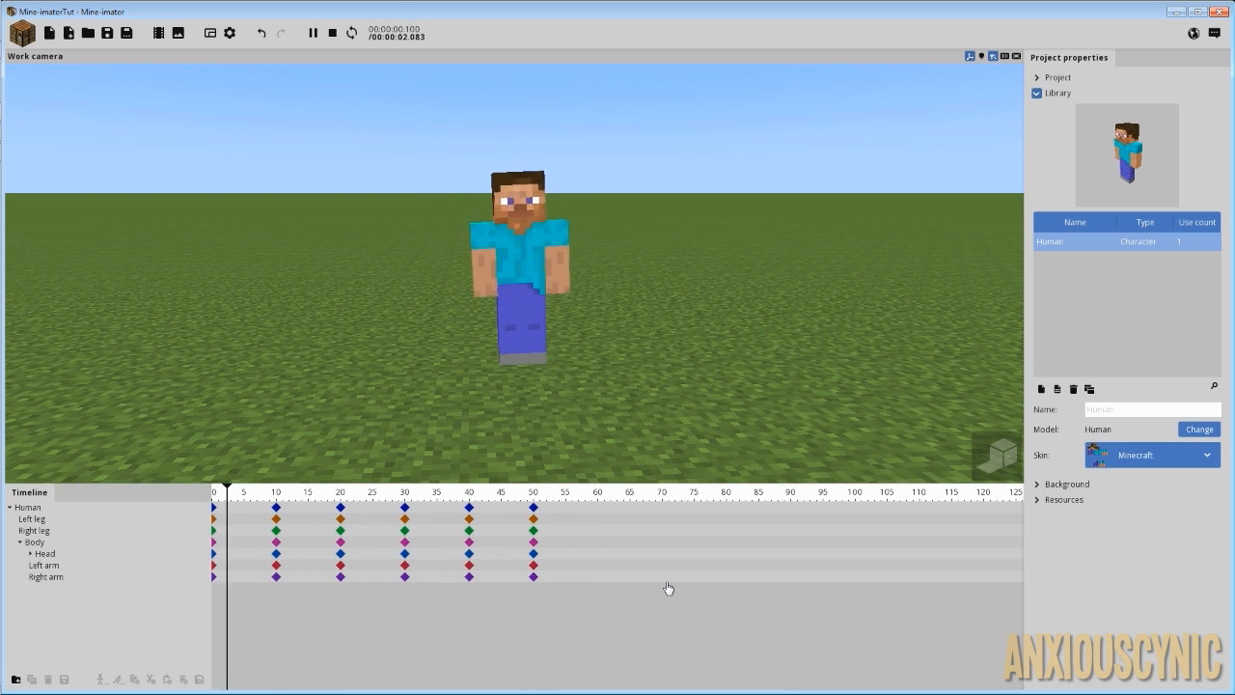
click(535, 492)
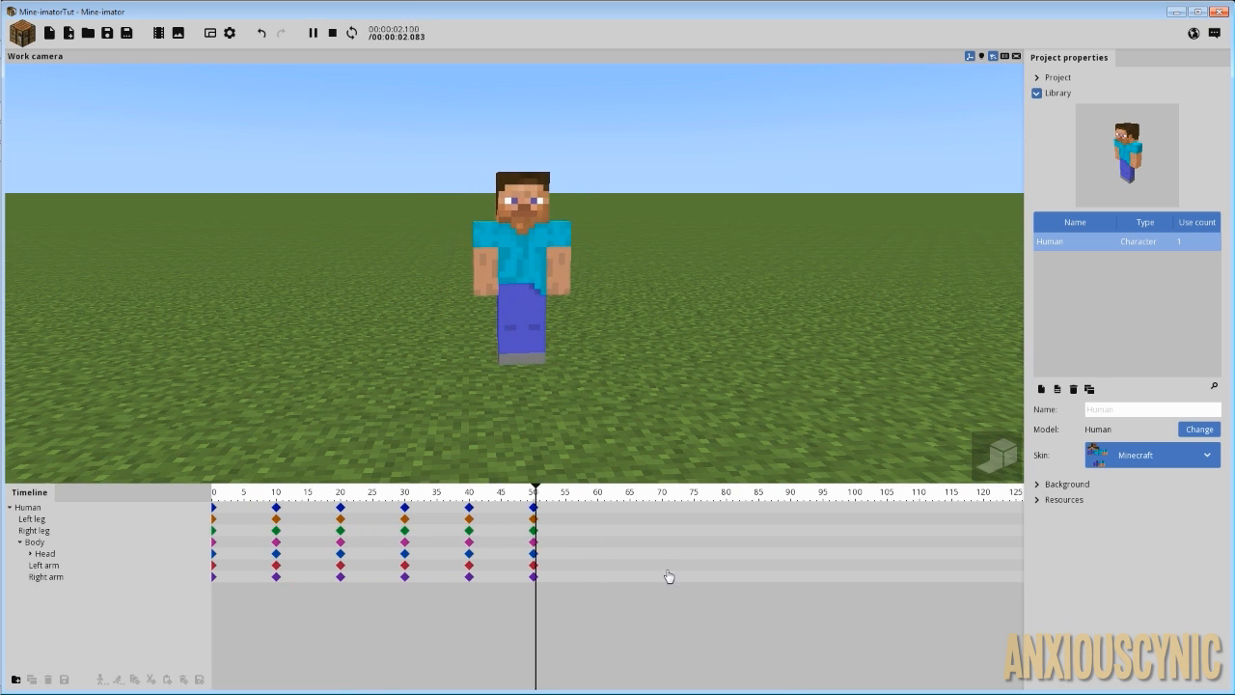
click(312, 31)
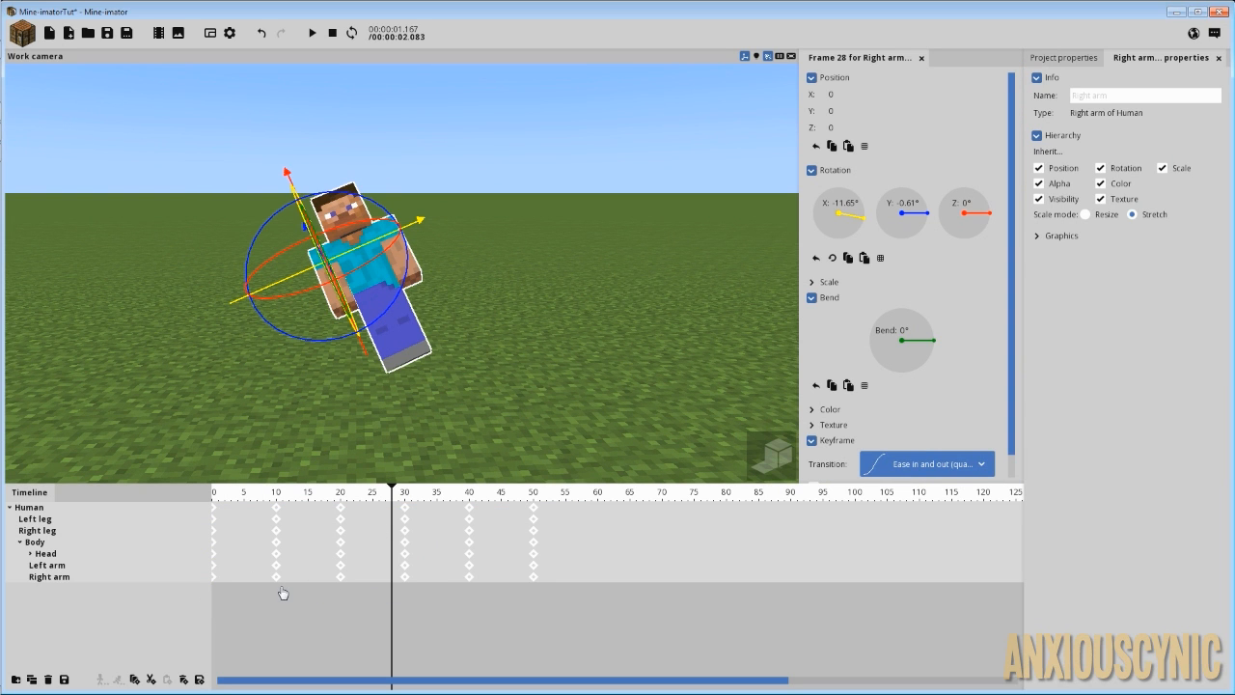
mouse_move(200, 678)
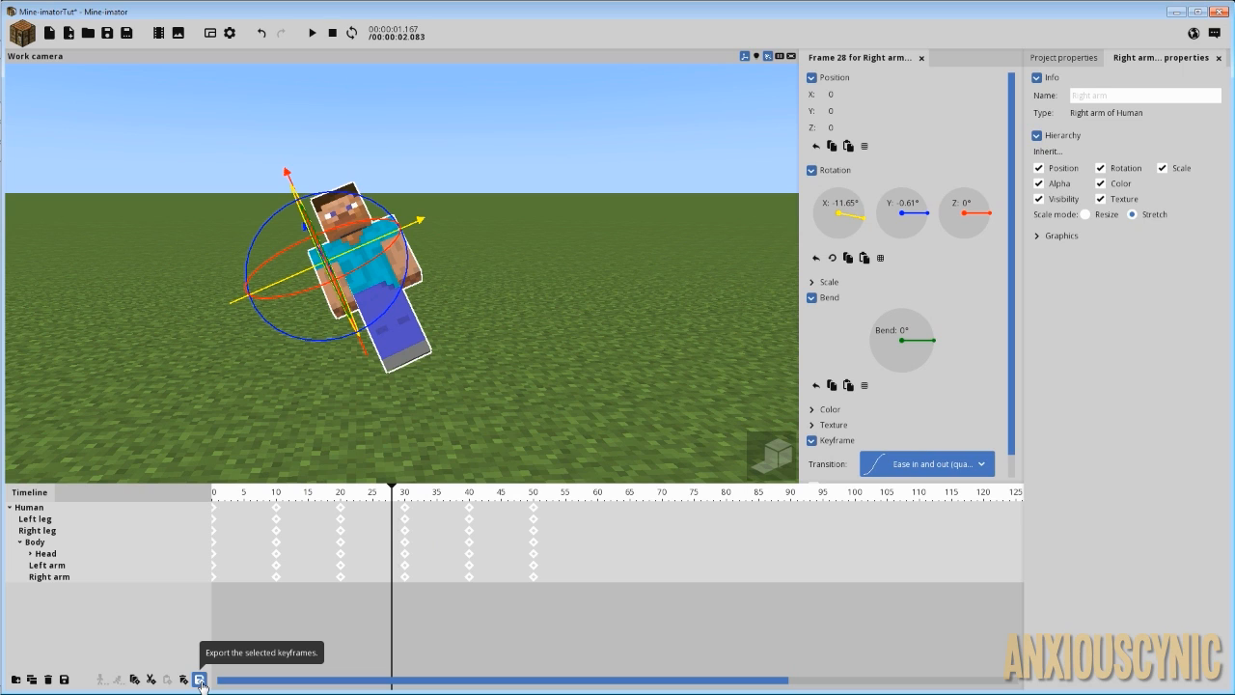
mouse_move(187, 679)
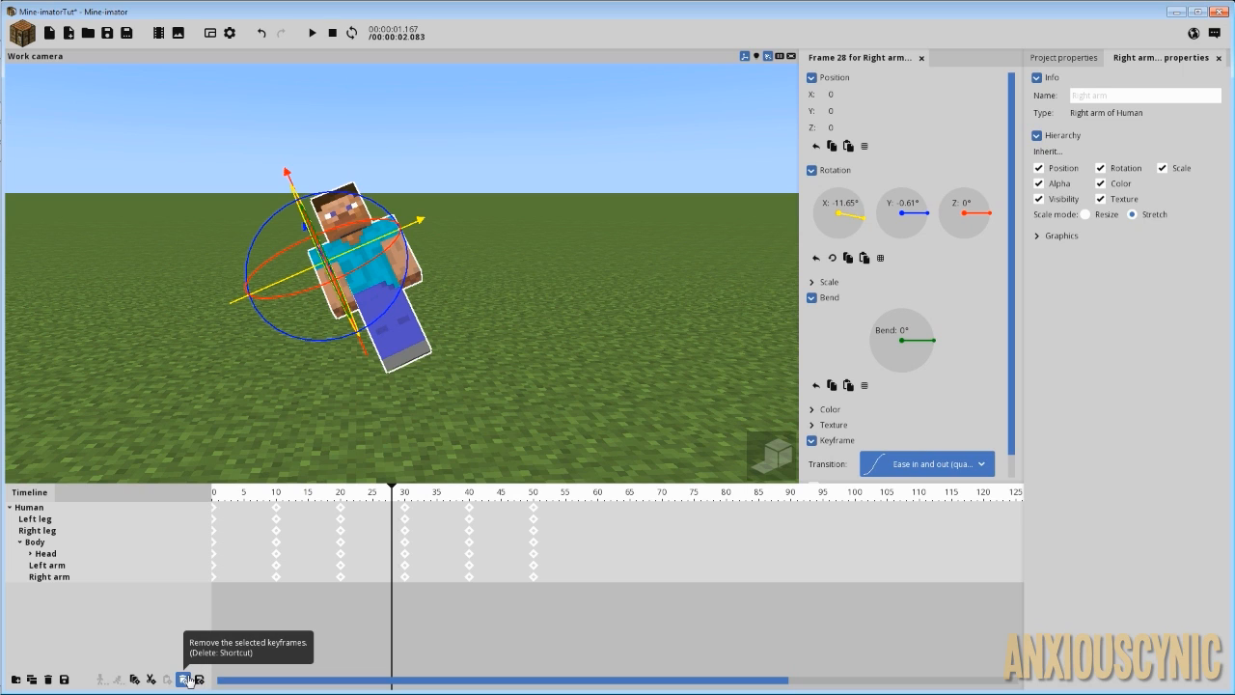
mouse_move(152, 679)
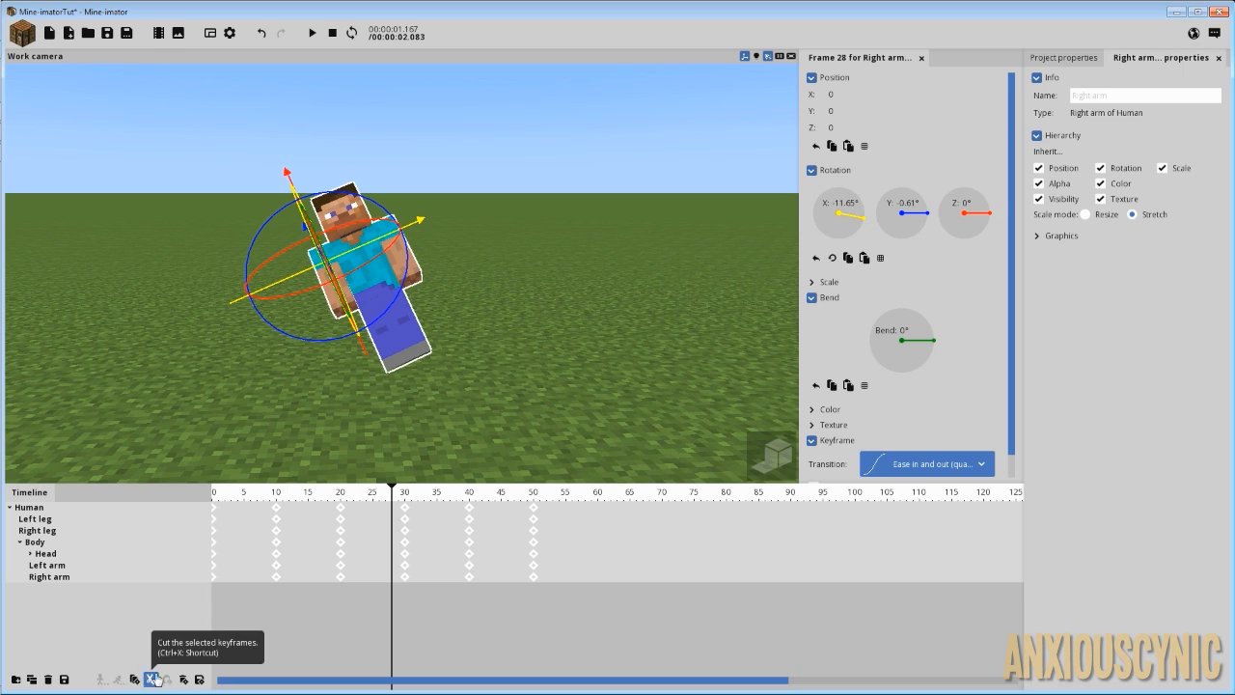
mouse_move(199, 680)
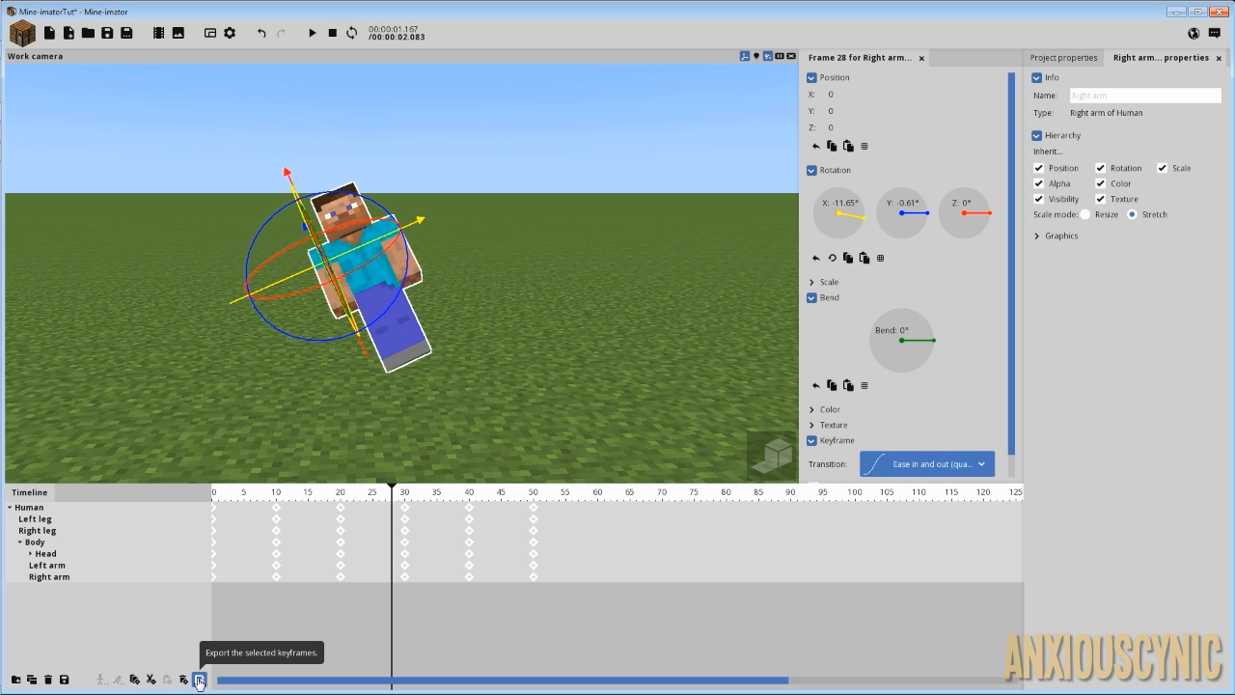
Save Steve's selected keyframes to a file in My Rigs, then go to frame 54
click(199, 680)
text(HumanWorkingO)
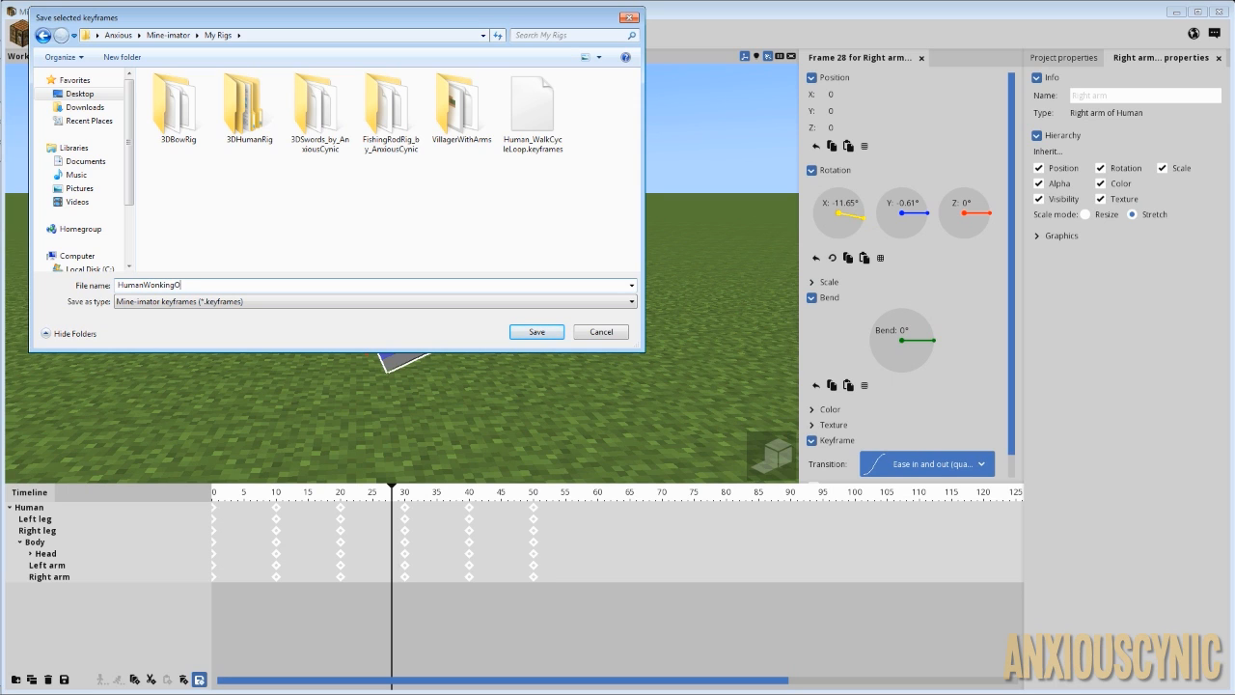
click(535, 331)
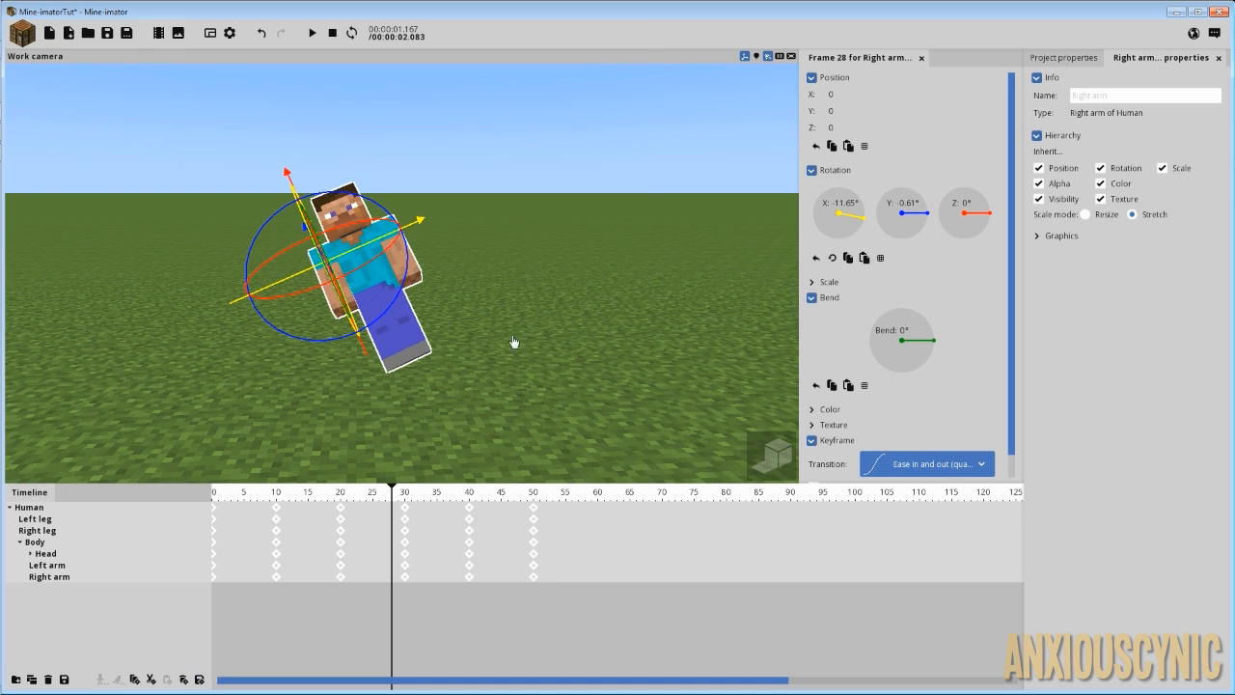
mouse_move(558, 488)
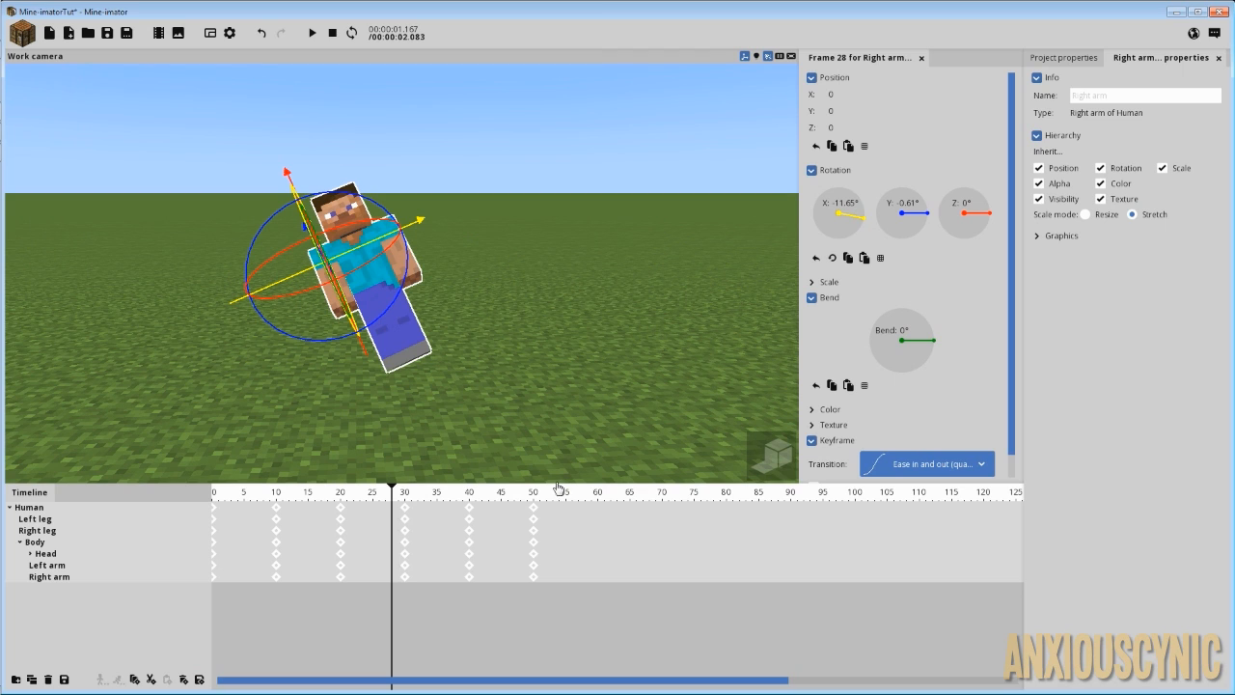
click(559, 491)
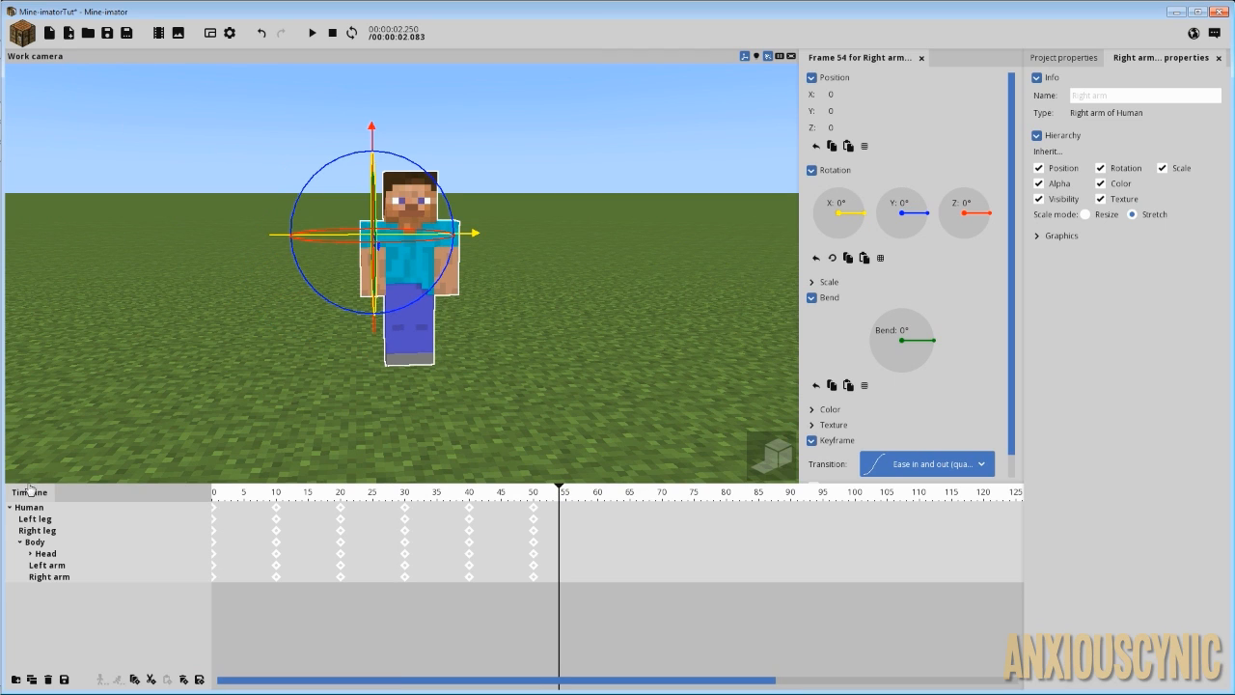
Add a Skeleton character to the scene and select it for editing
click(22, 32)
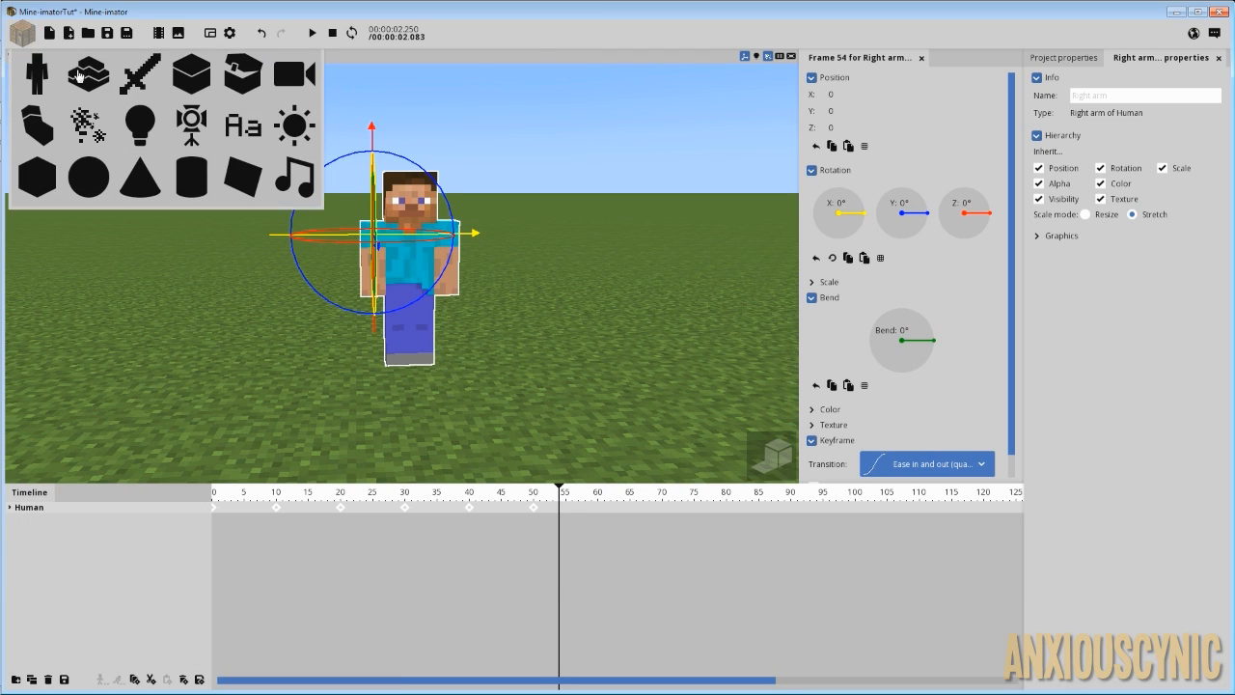
click(37, 74)
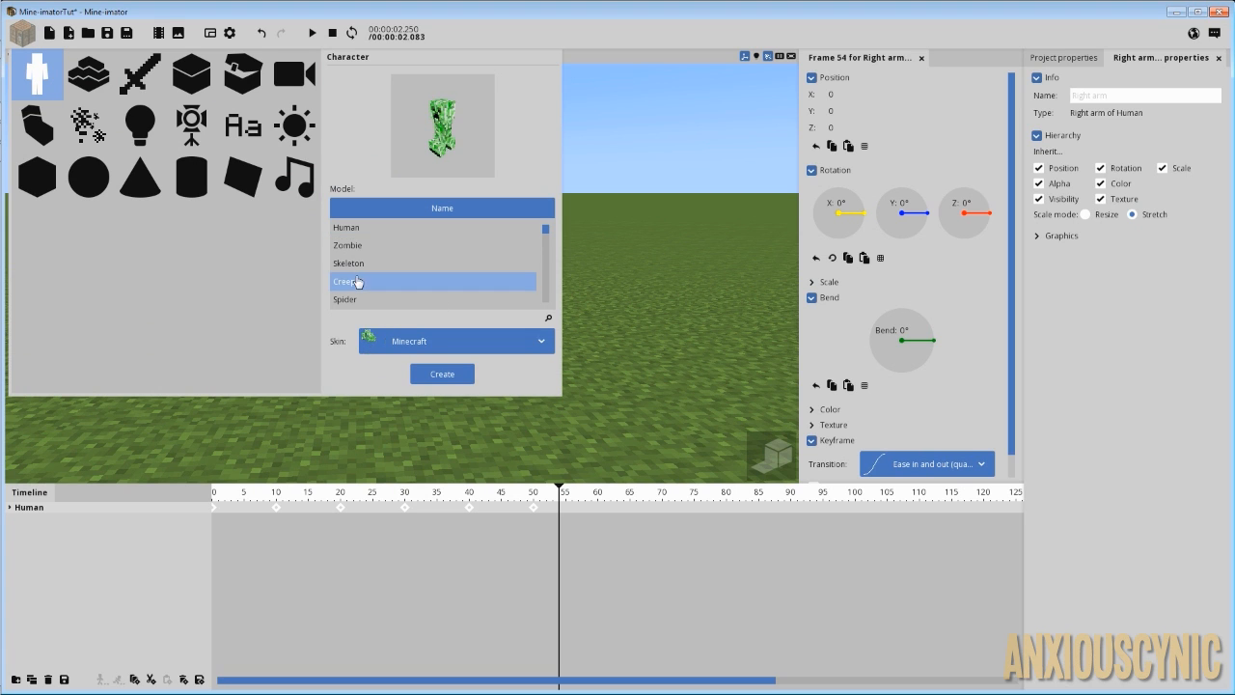
click(441, 374)
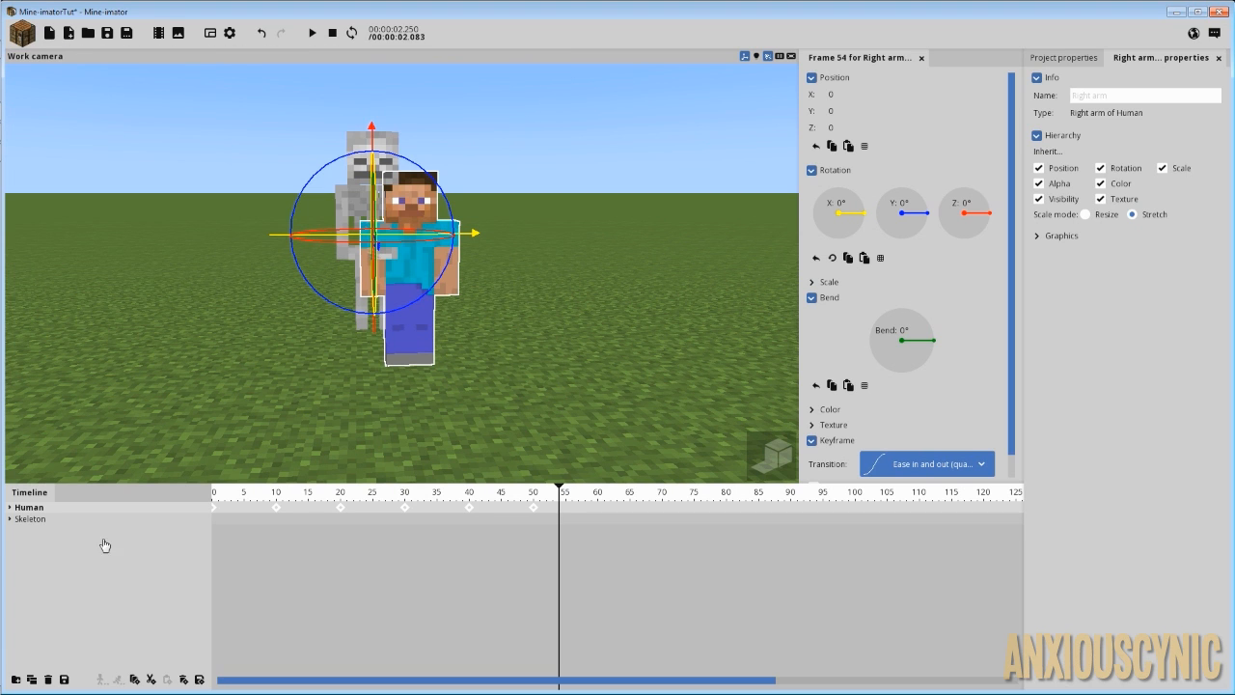
click(31, 518)
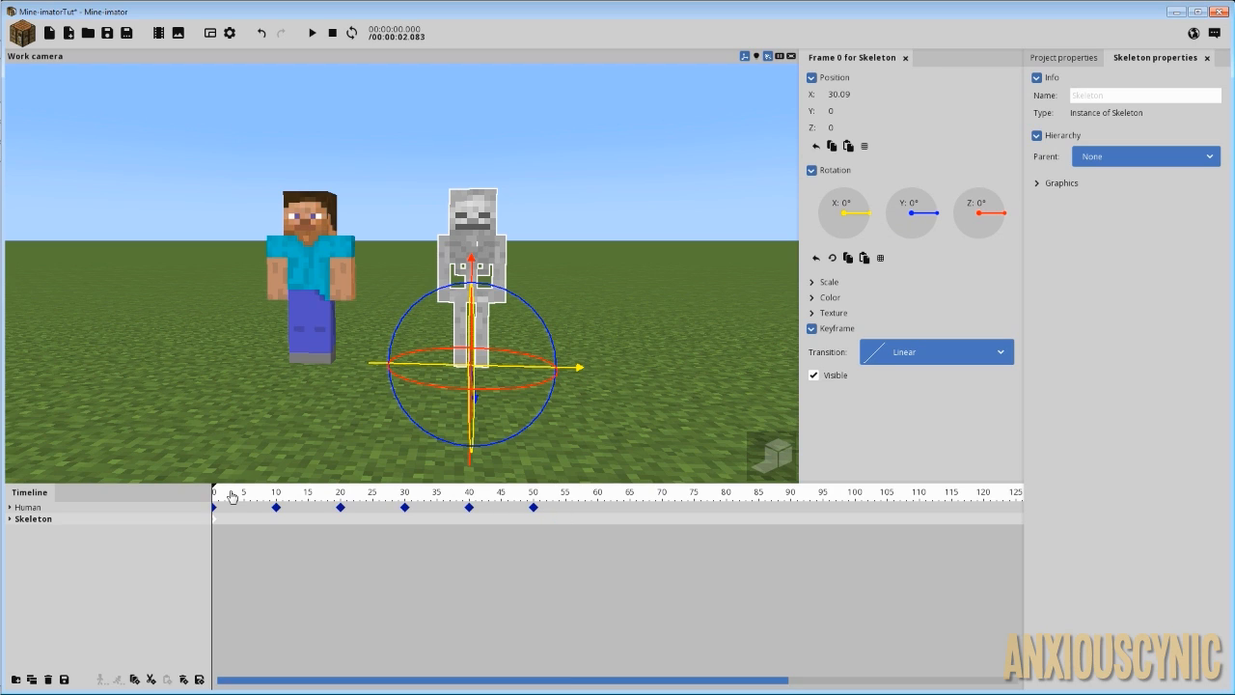
mouse_move(168, 532)
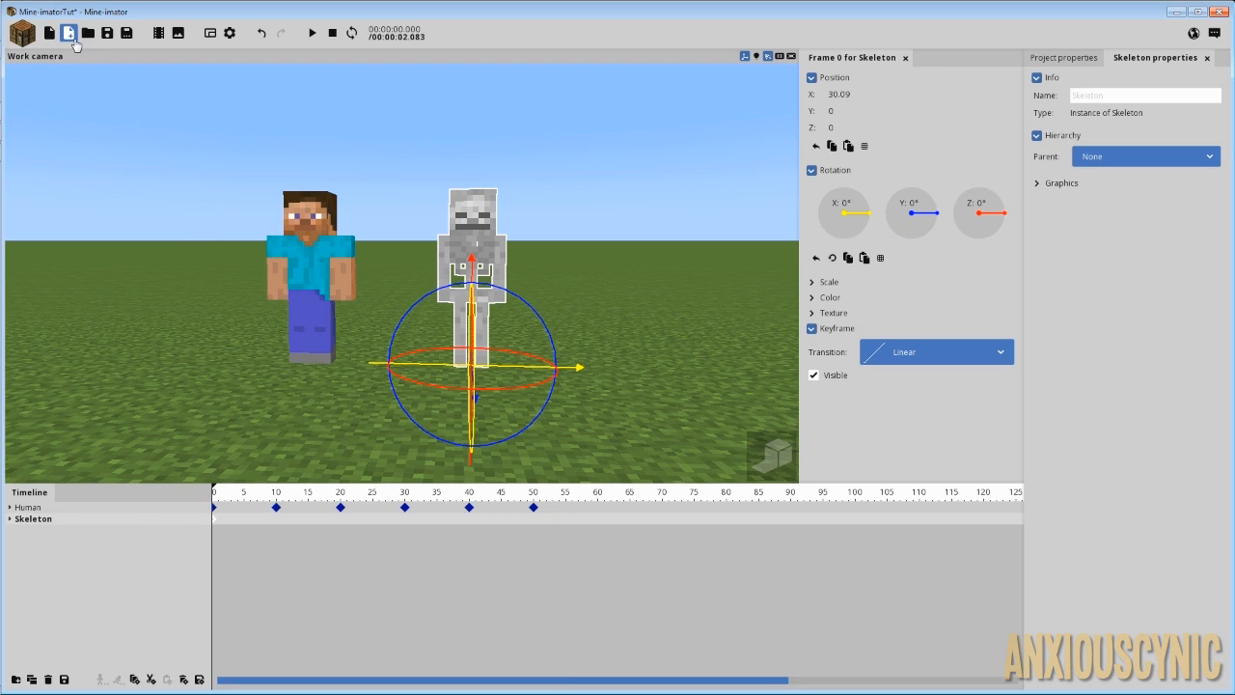
mouse_move(69, 31)
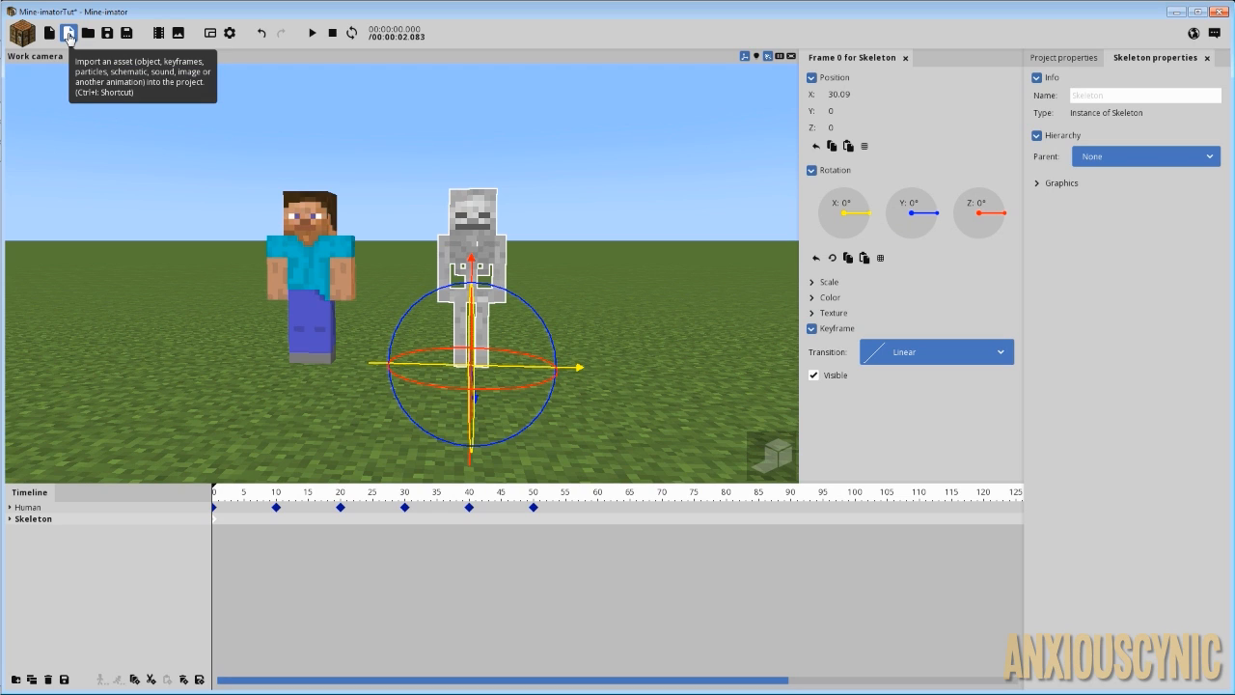
Import HumanWorkingOut.keyframes onto the Skeleton
click(69, 32)
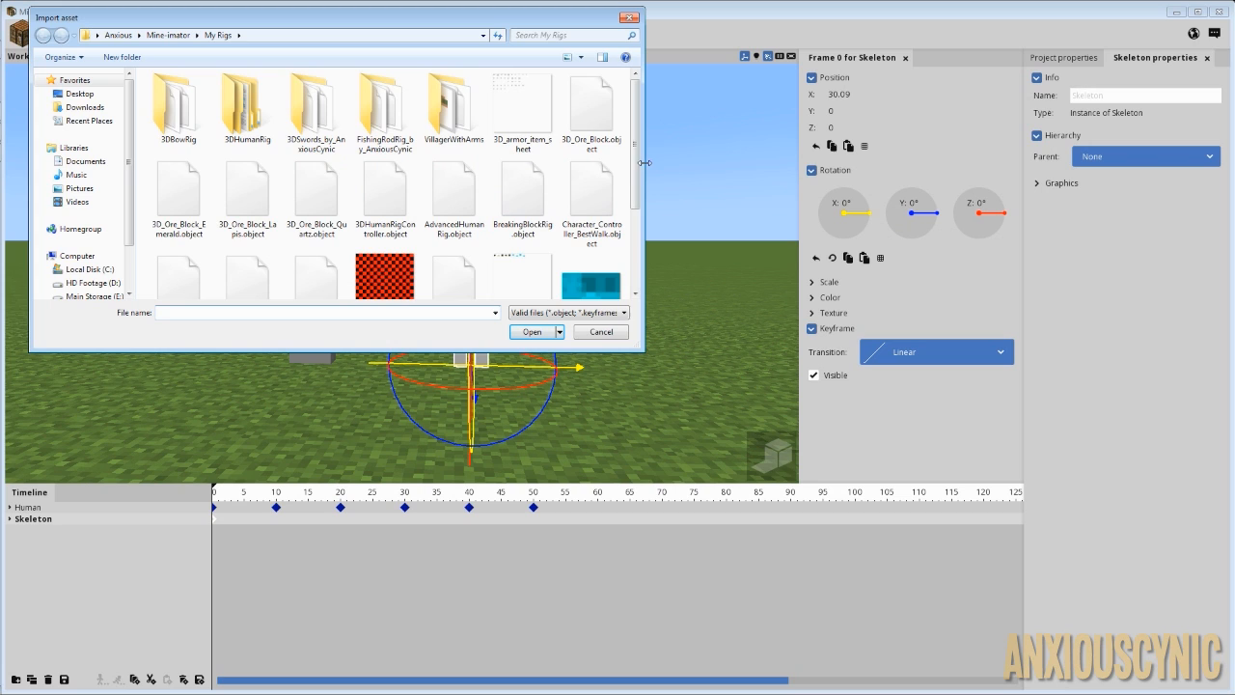
scroll(down, 3)
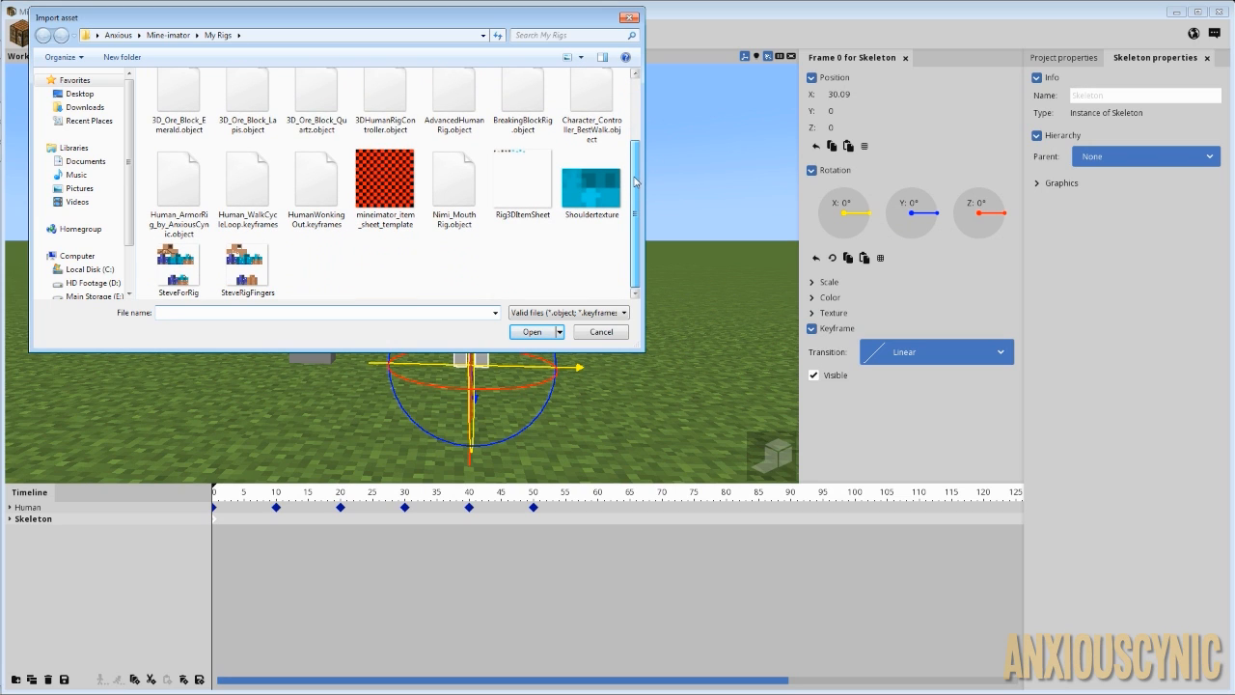
mouse_move(316, 193)
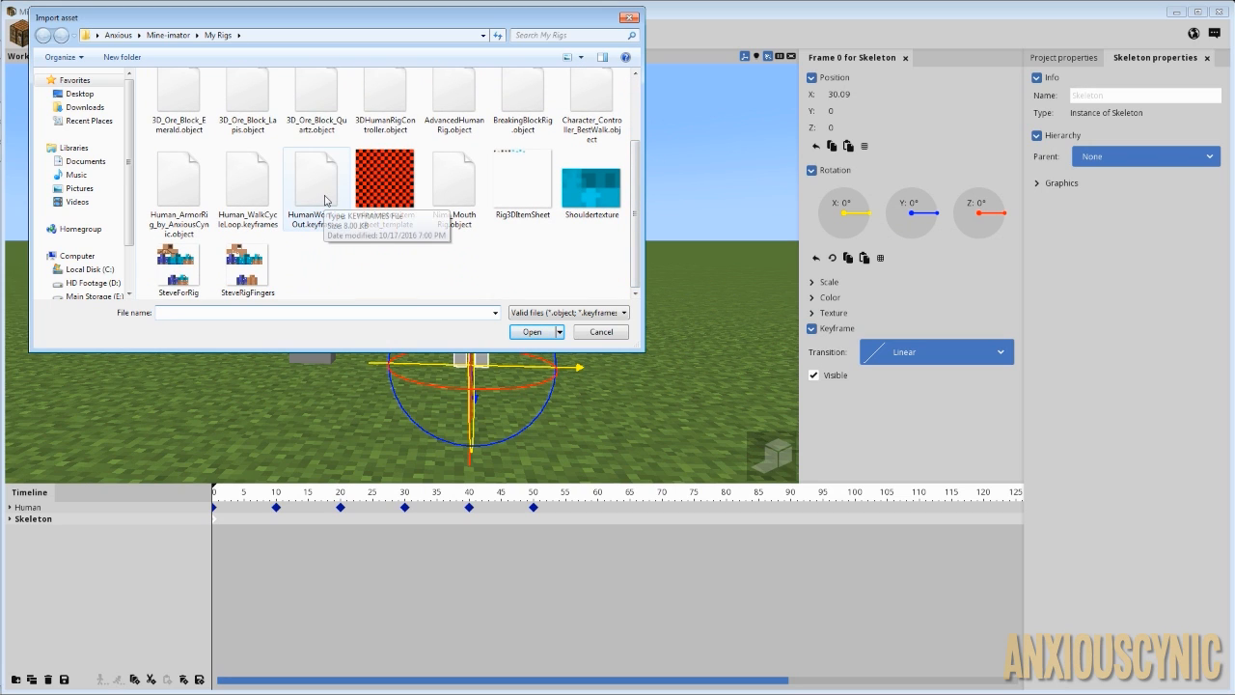
click(316, 173)
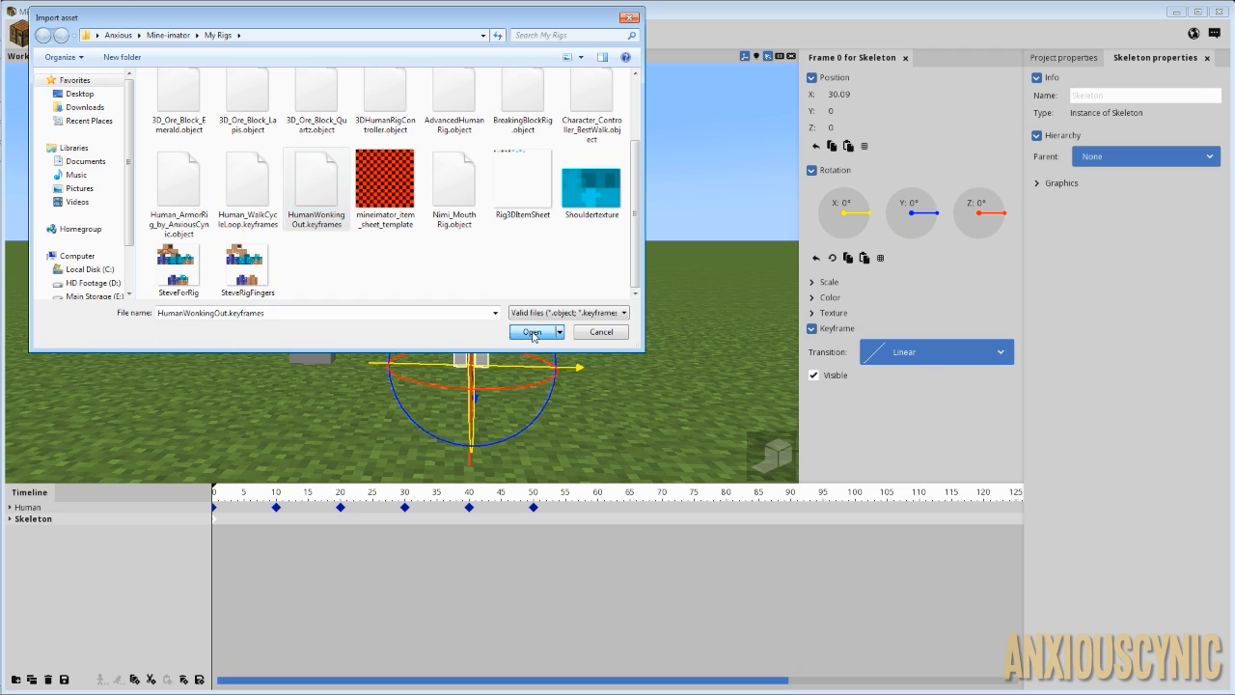
click(531, 331)
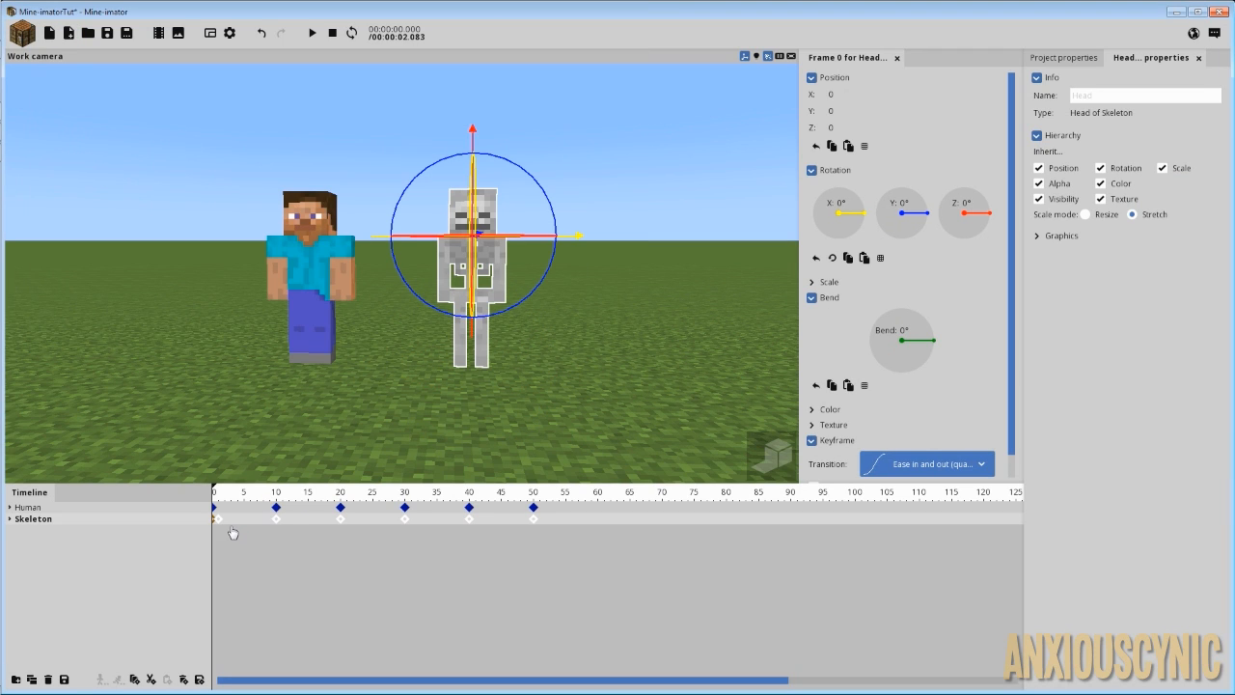
mouse_move(214, 528)
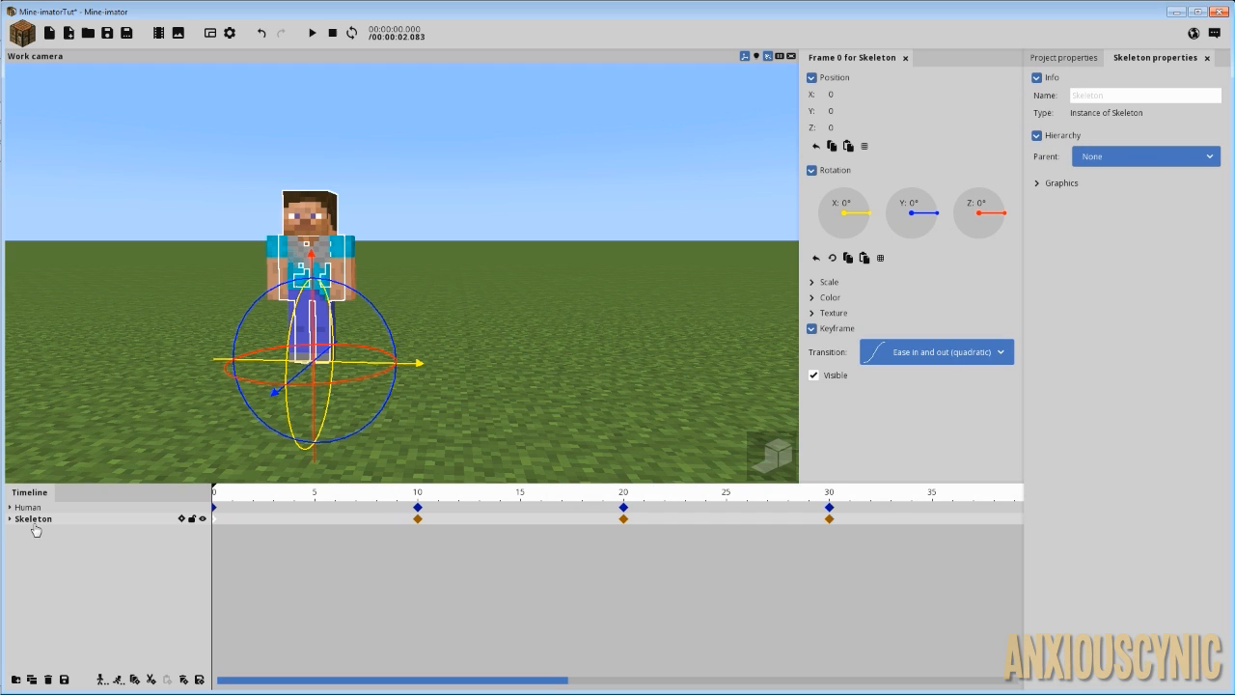
Expand the Skeleton's timeline entry to show its body-part tracks
click(9, 518)
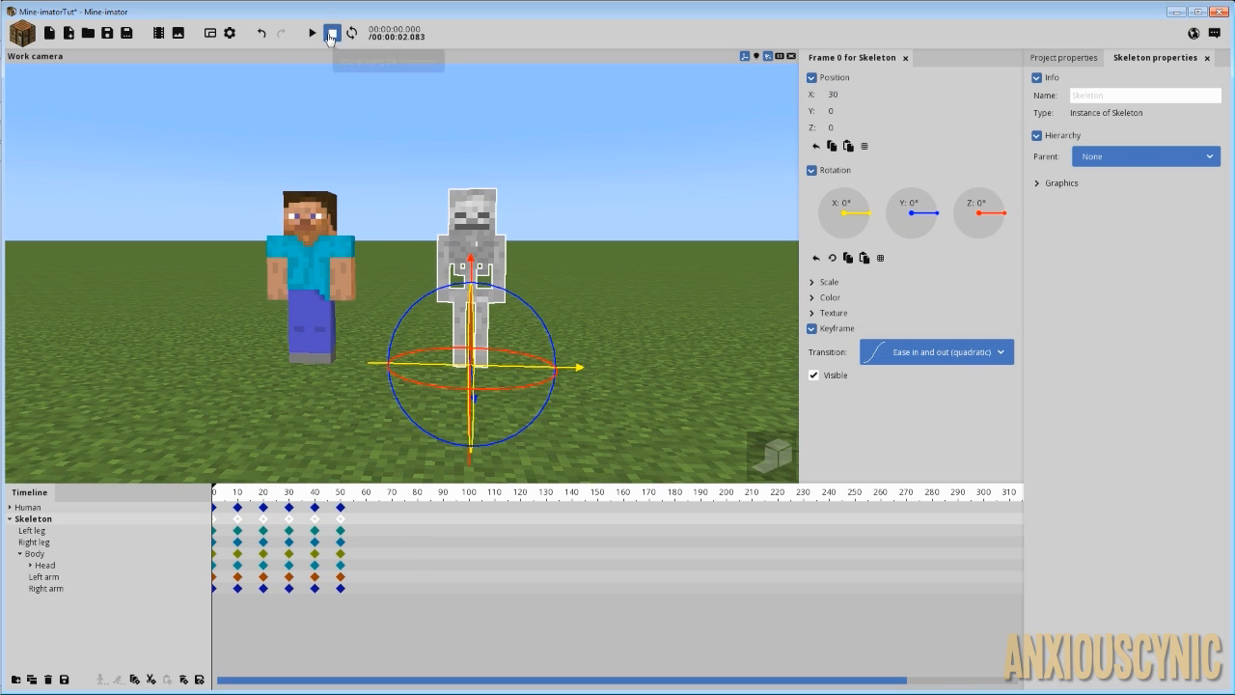
Rewind and play the animation to watch Steve and the Skeleton move together, then stop
click(310, 32)
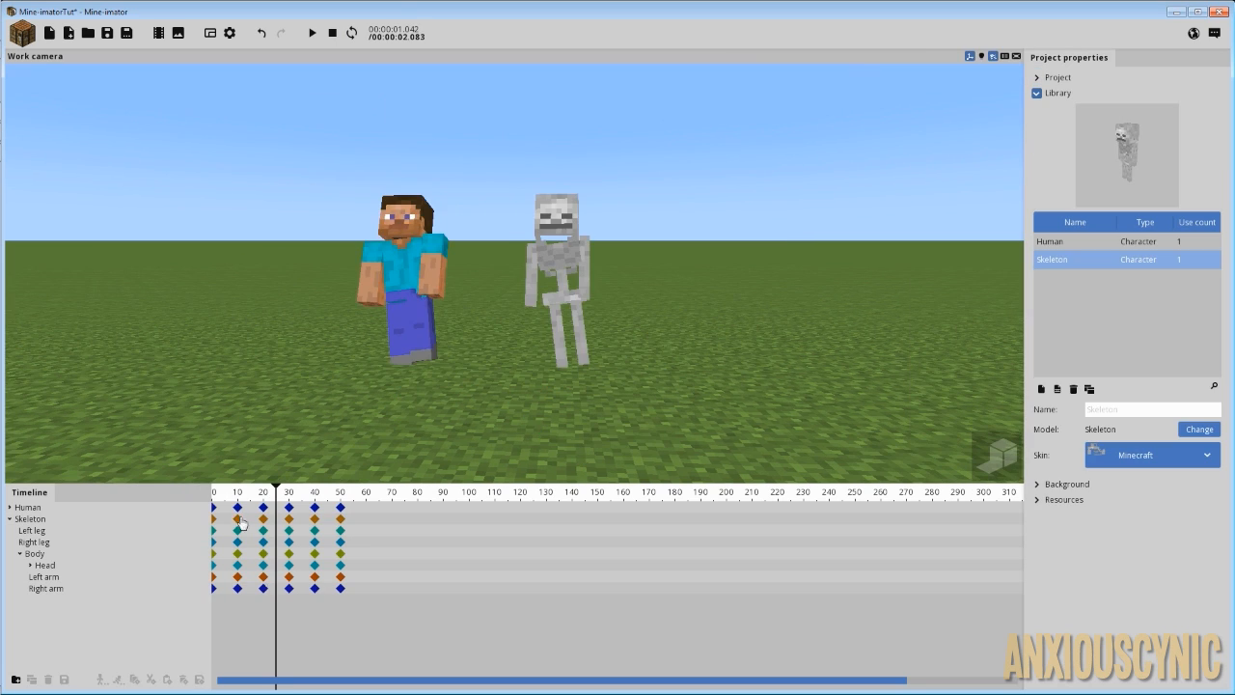
click(311, 31)
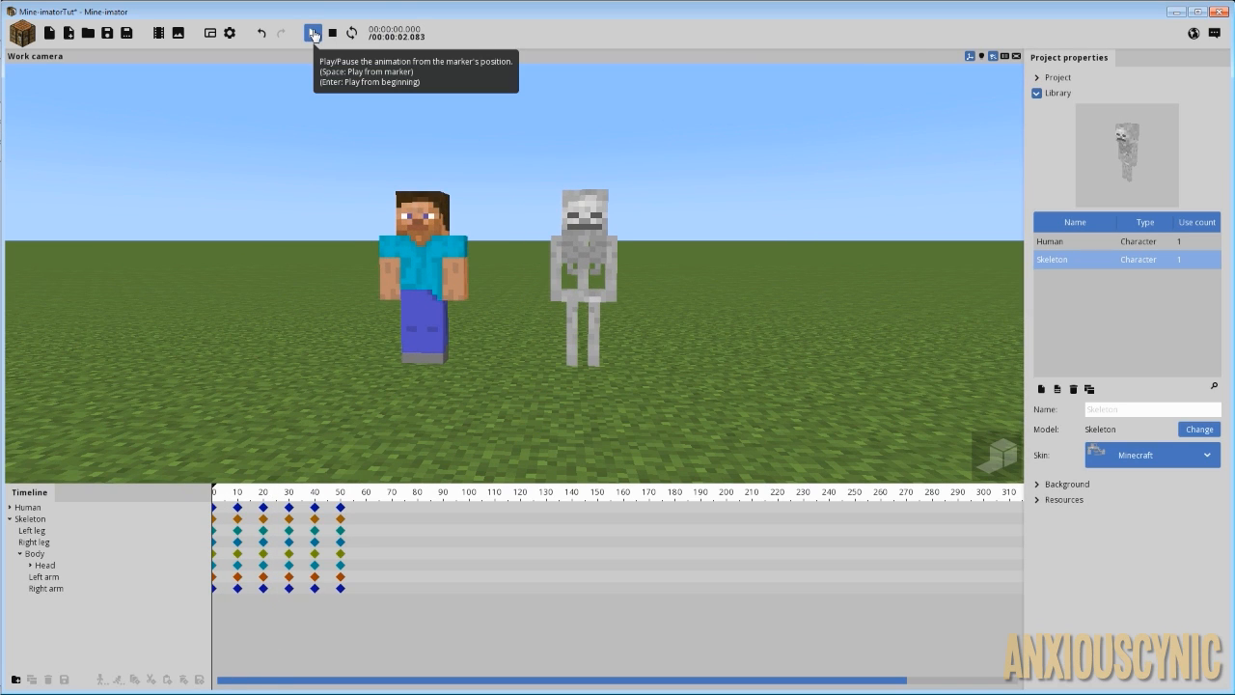
click(312, 32)
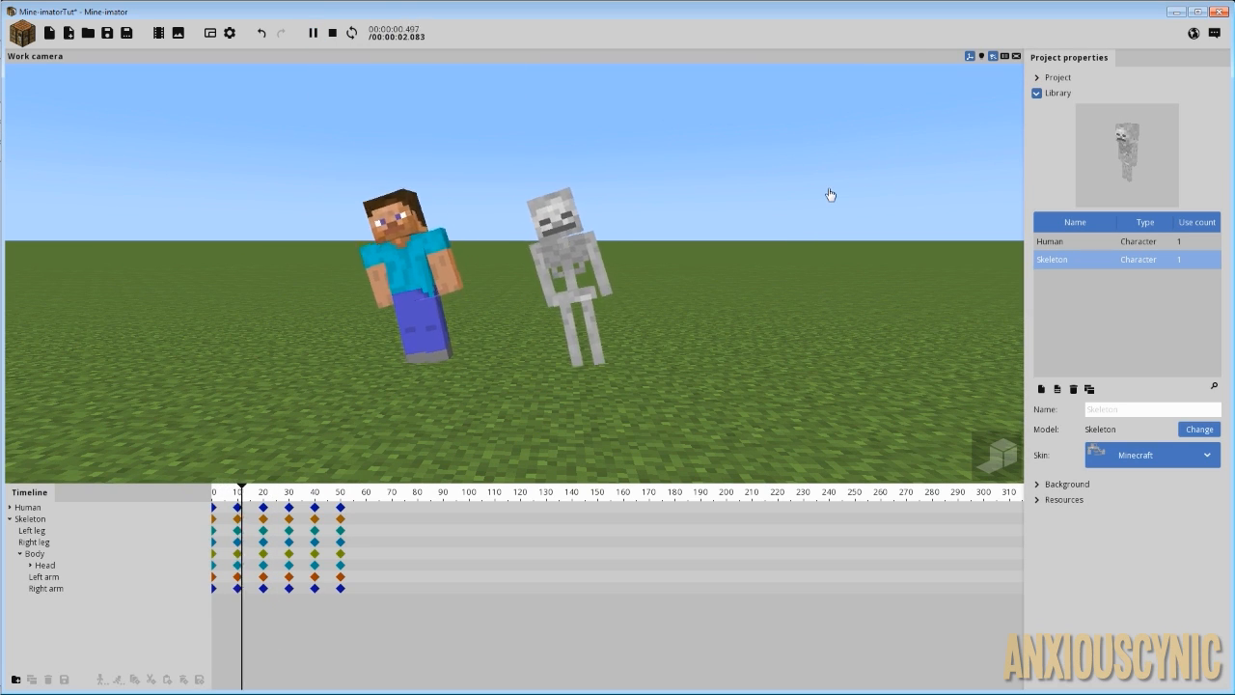
click(311, 32)
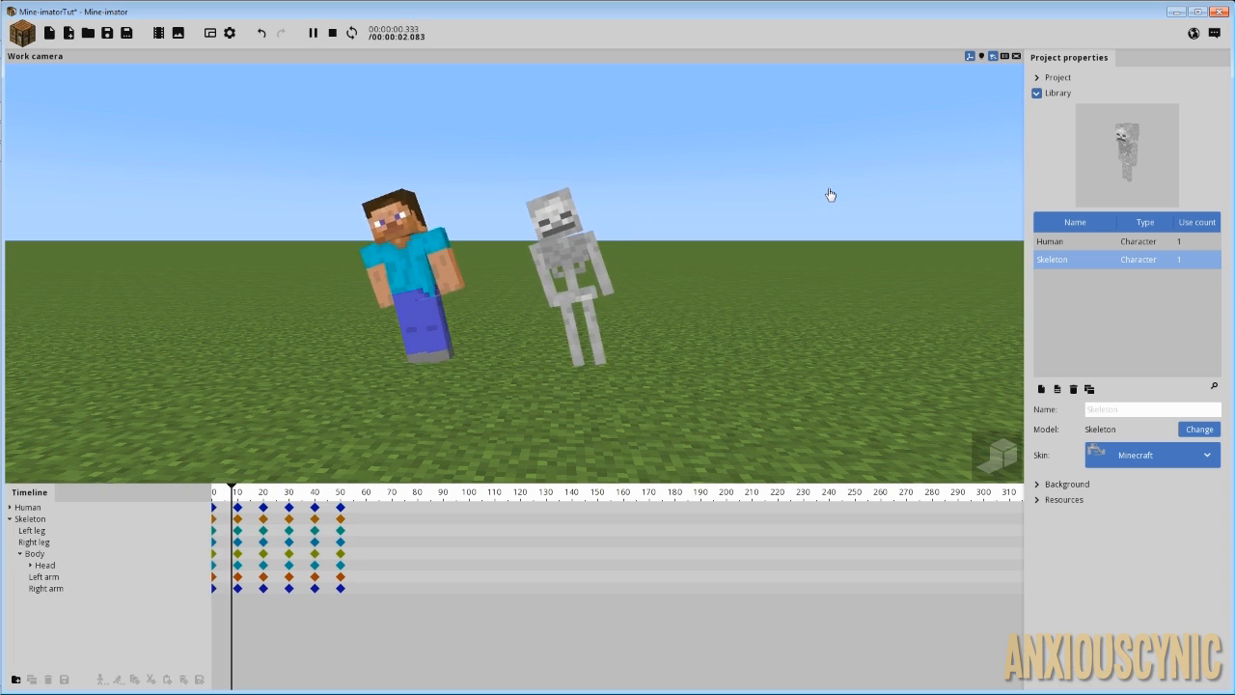
click(312, 32)
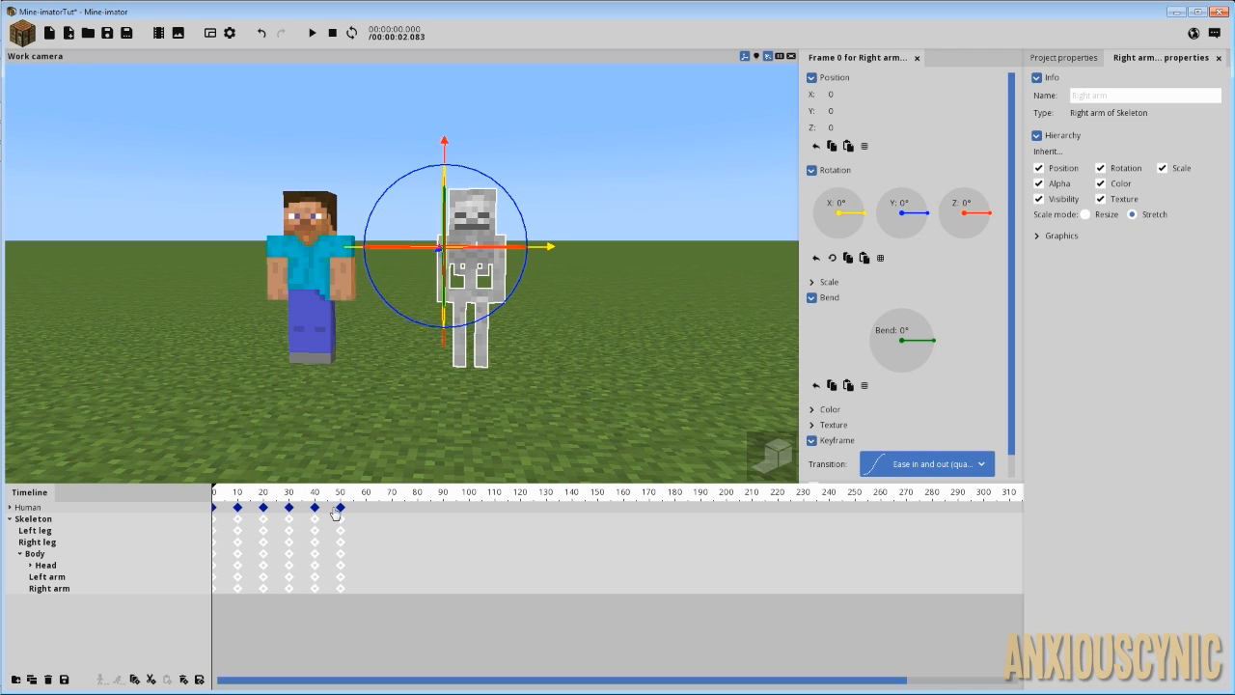
mouse_move(363, 599)
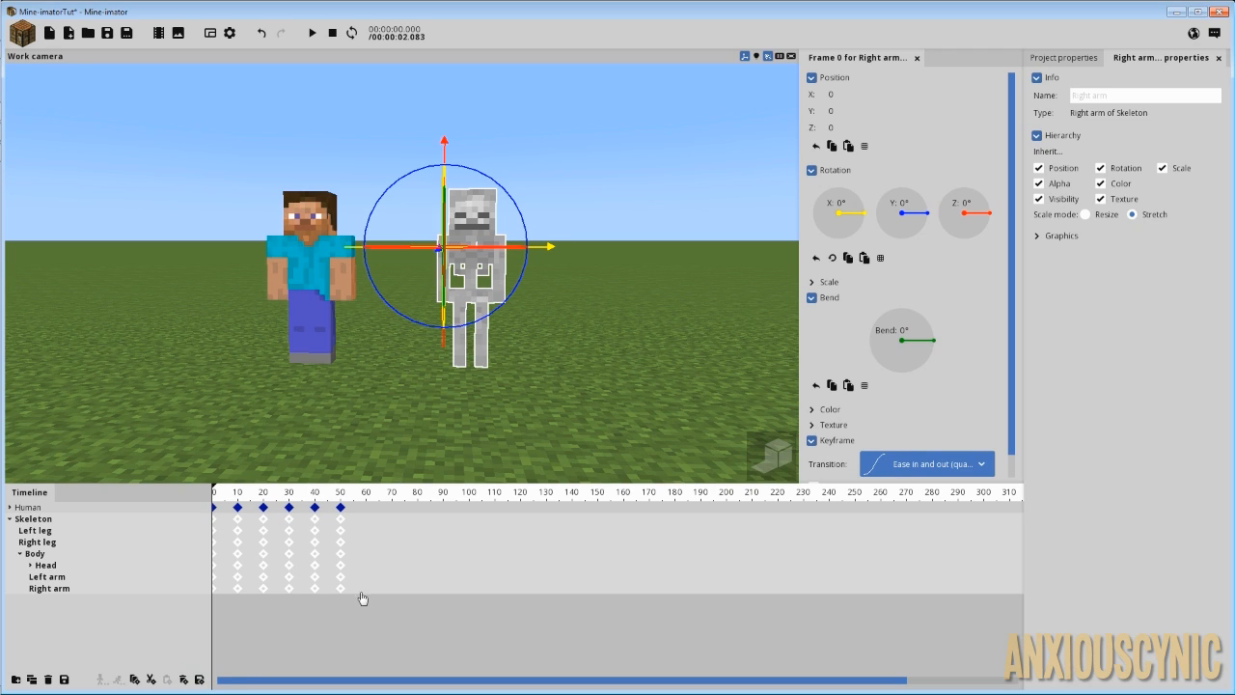
mouse_move(281, 543)
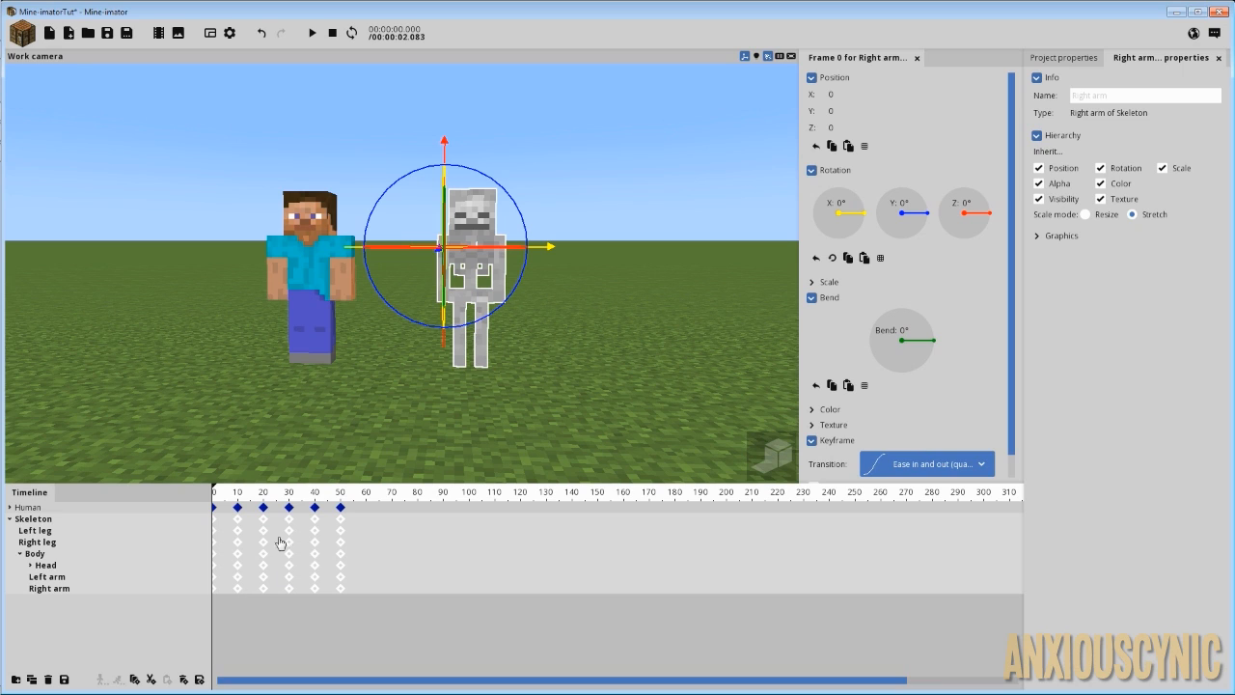
mouse_move(280, 559)
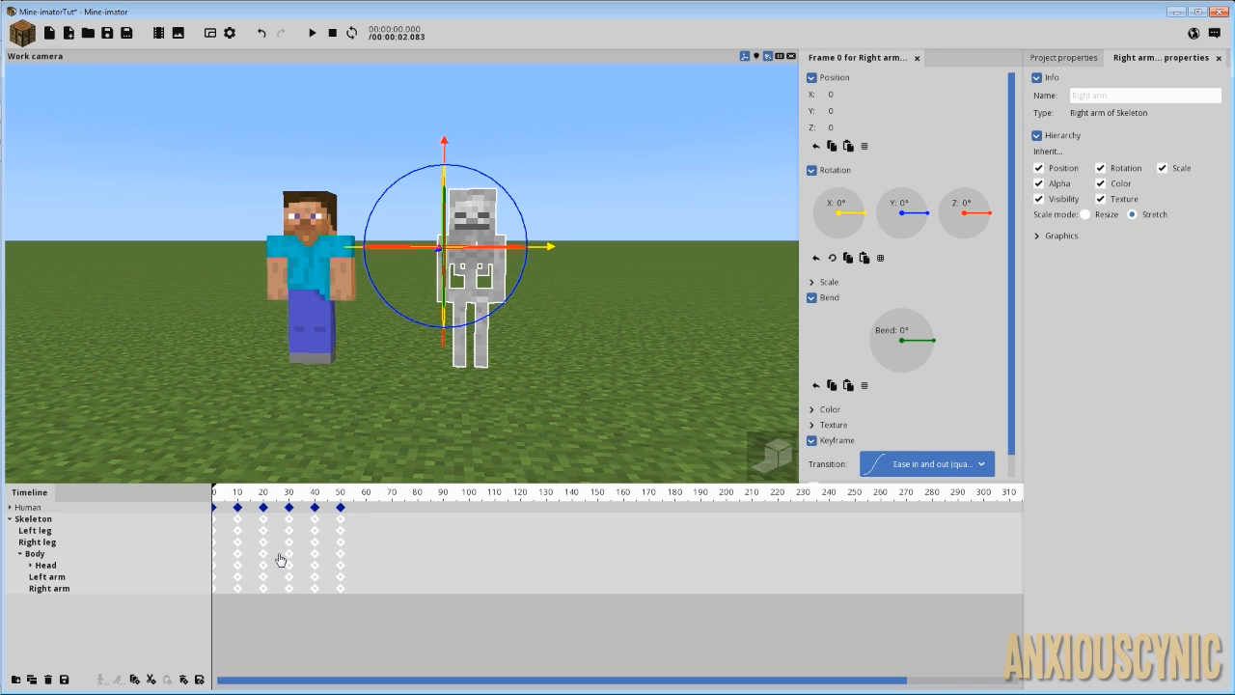
mouse_move(313, 576)
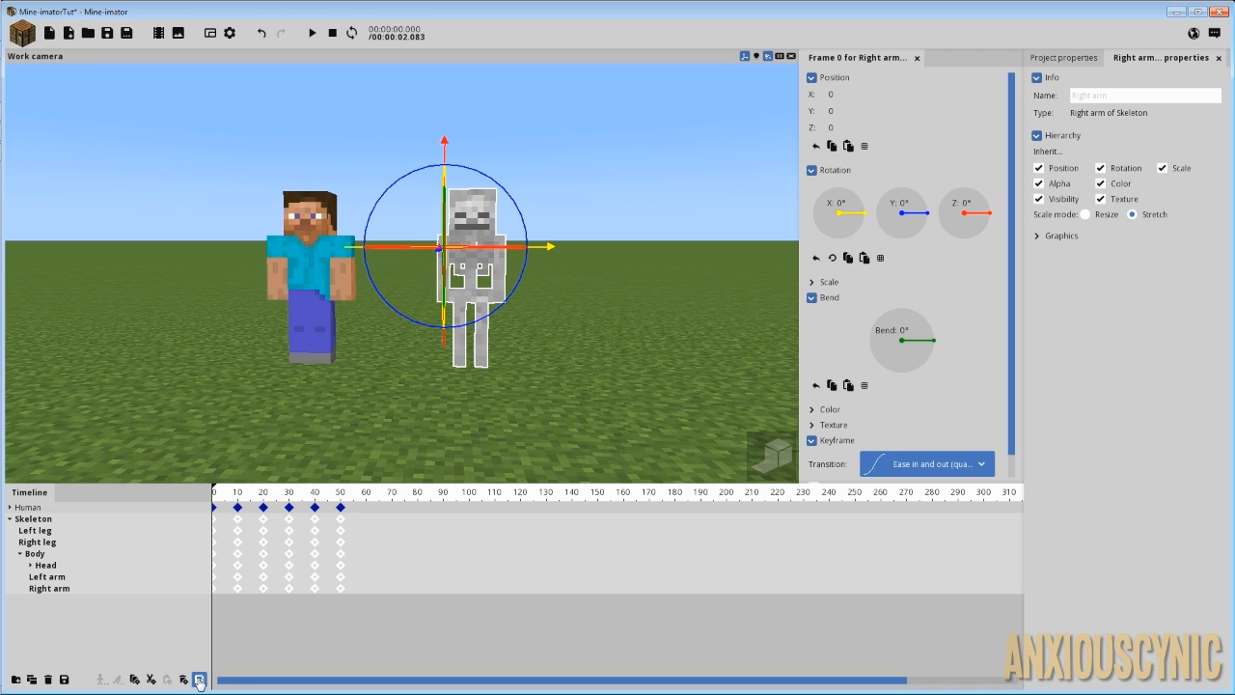
mouse_move(199, 680)
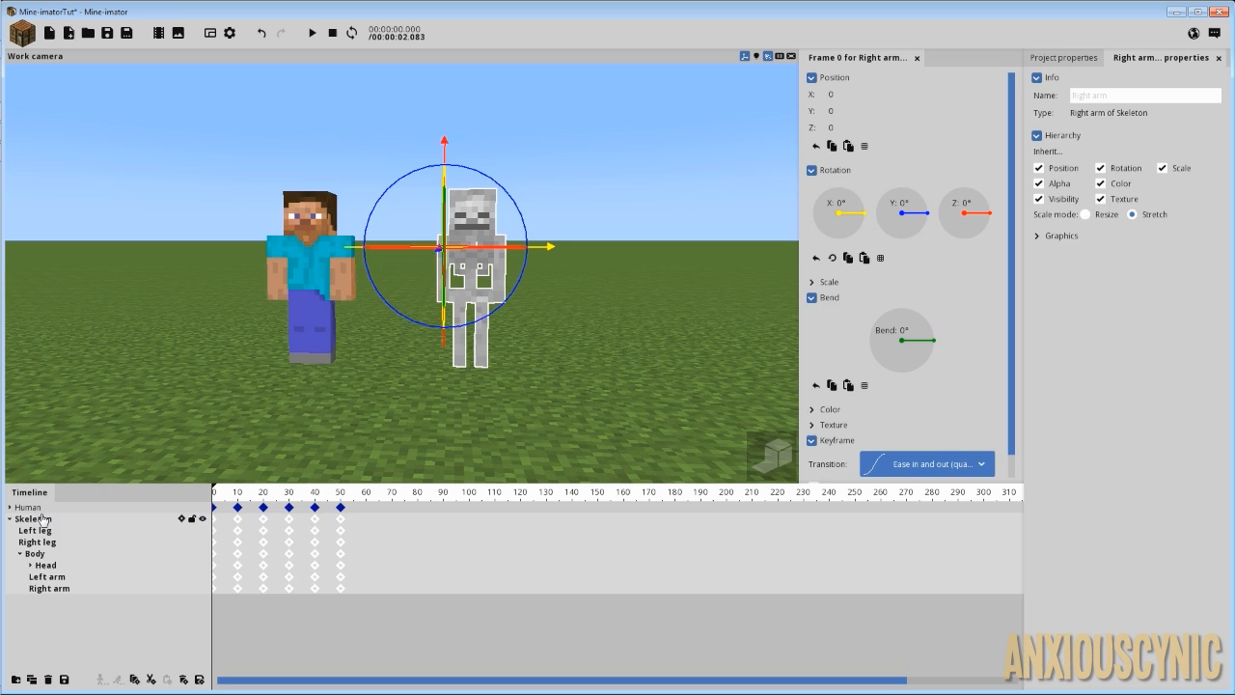
Collapse the Skeleton's part tracks, then play and stop the animation to check sync
click(34, 518)
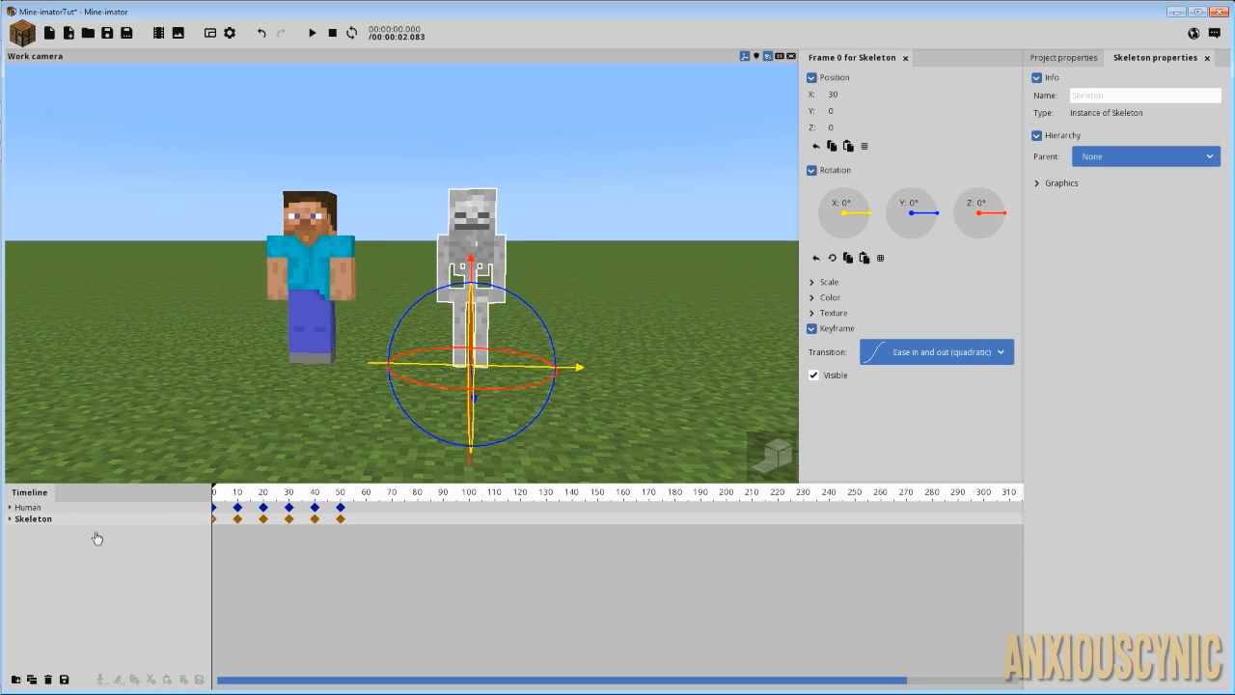
mouse_move(158, 486)
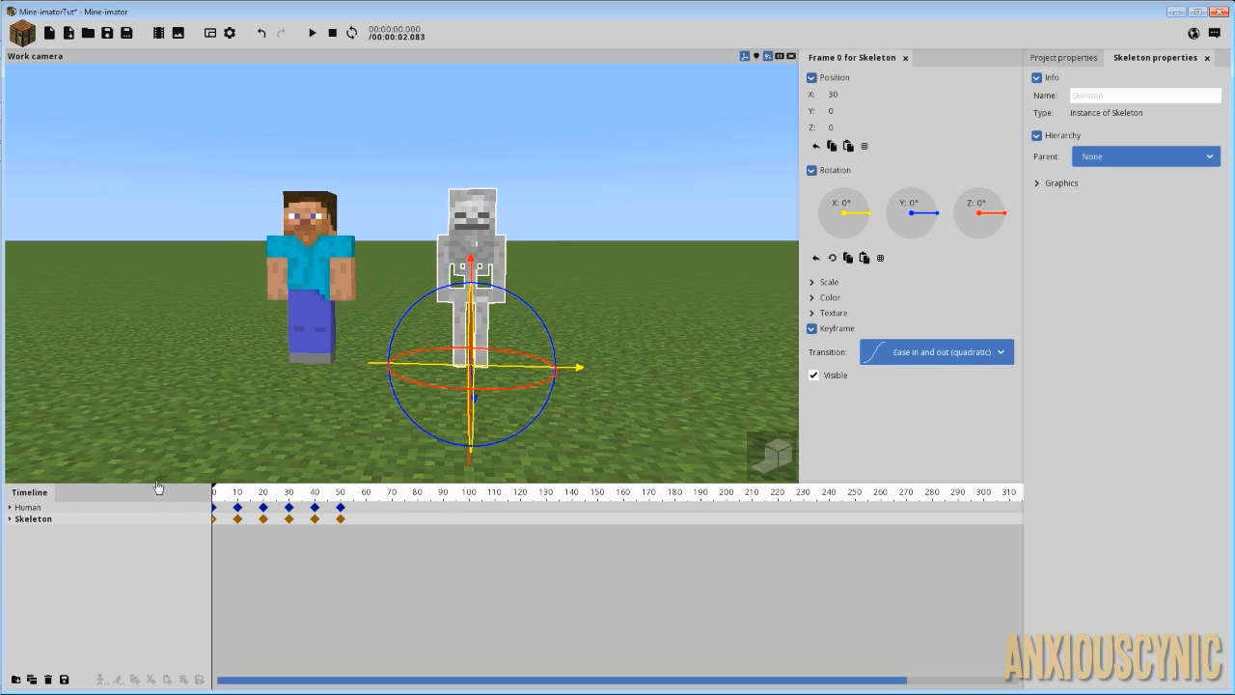
click(312, 32)
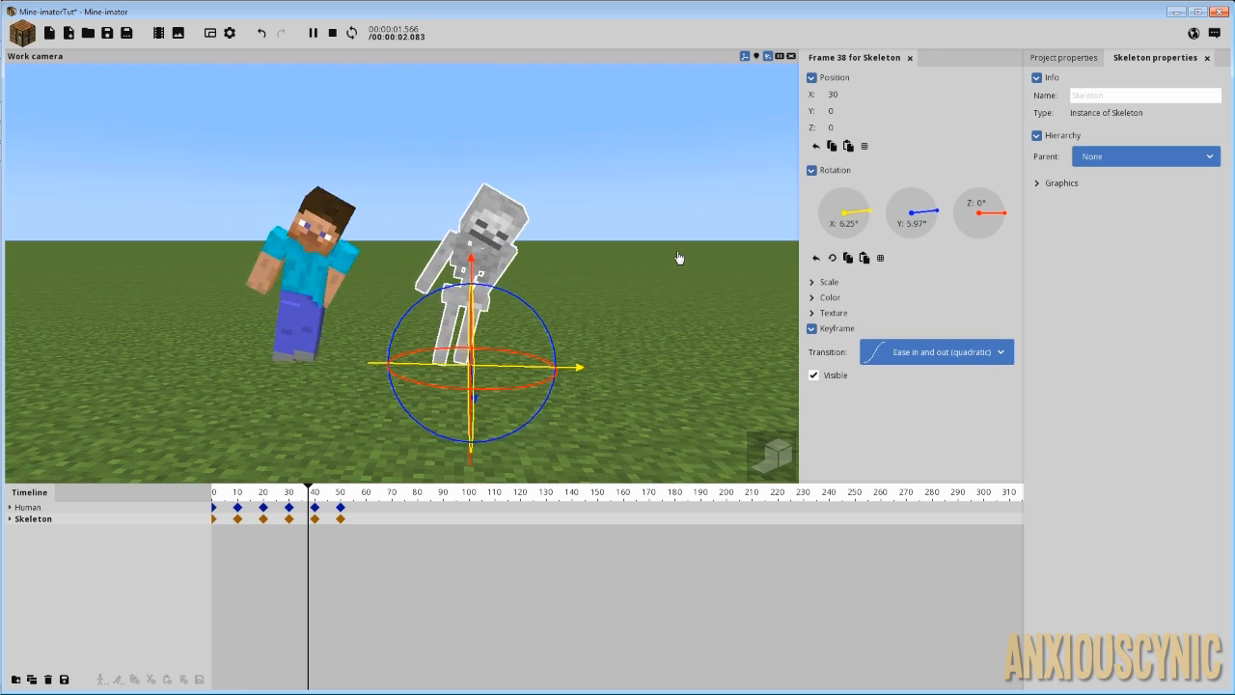
click(332, 32)
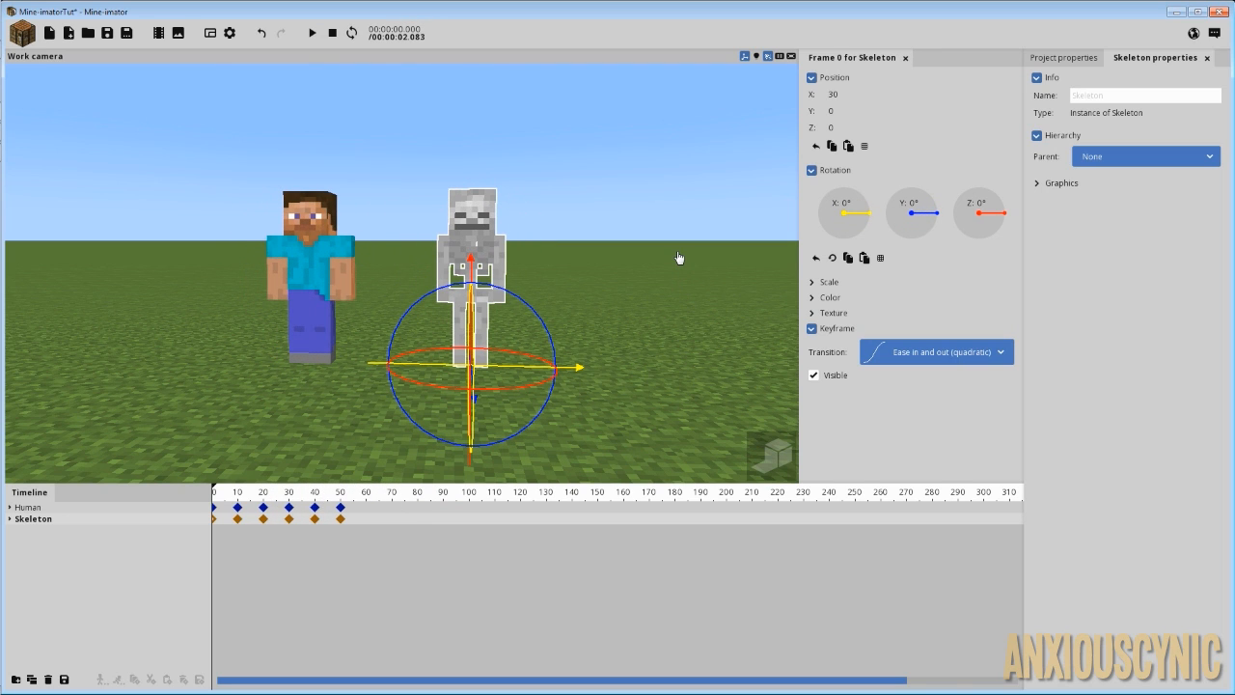